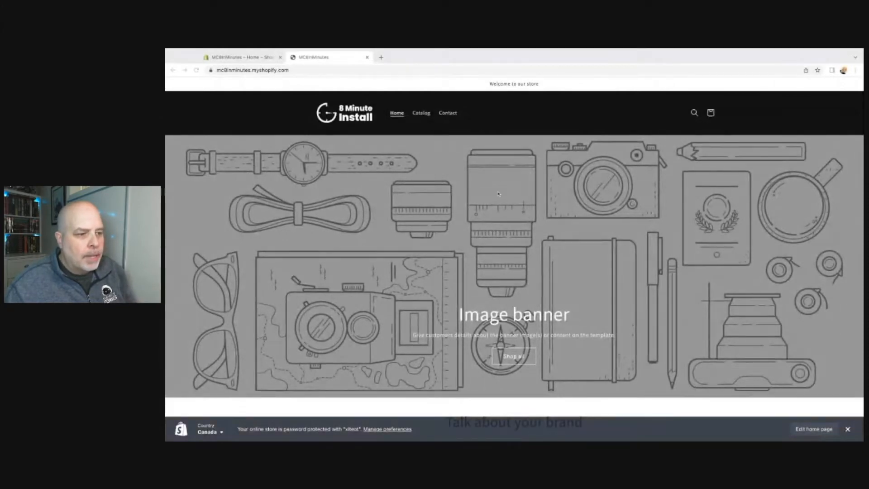
Visit the admin's Products, Customers and Orders sections, then return to Home
scroll("down", 3)
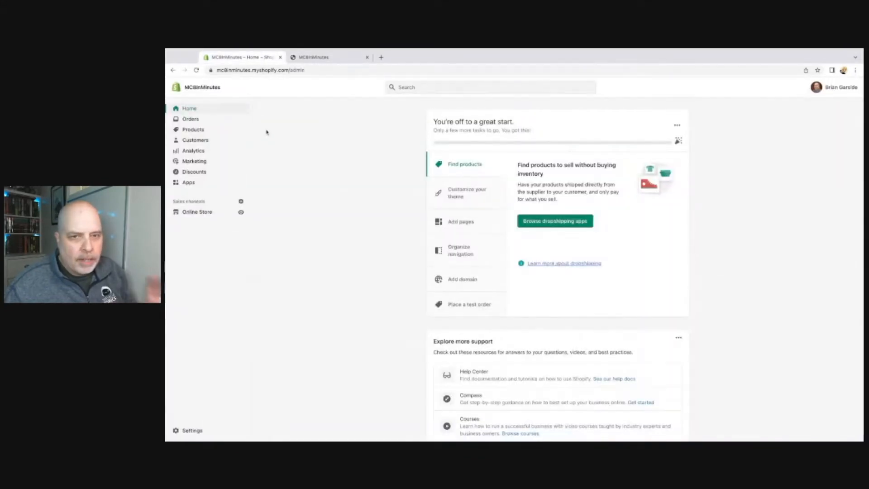
left_click(193, 130)
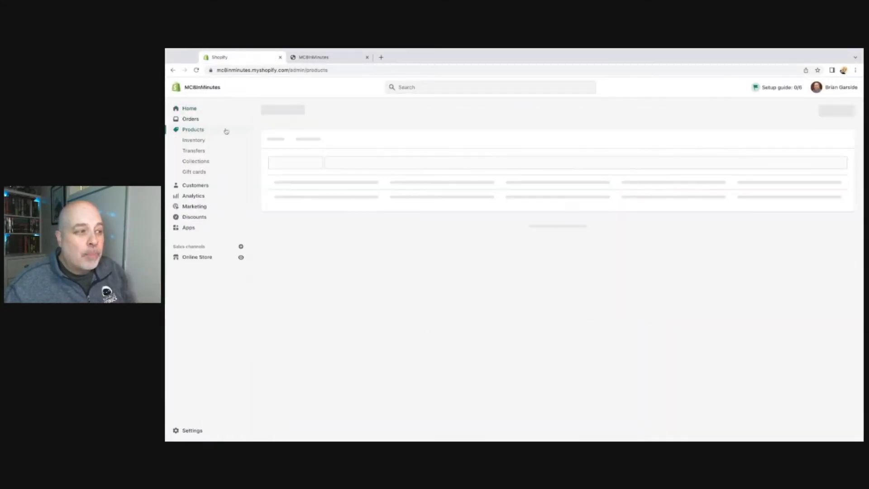
left_click(195, 139)
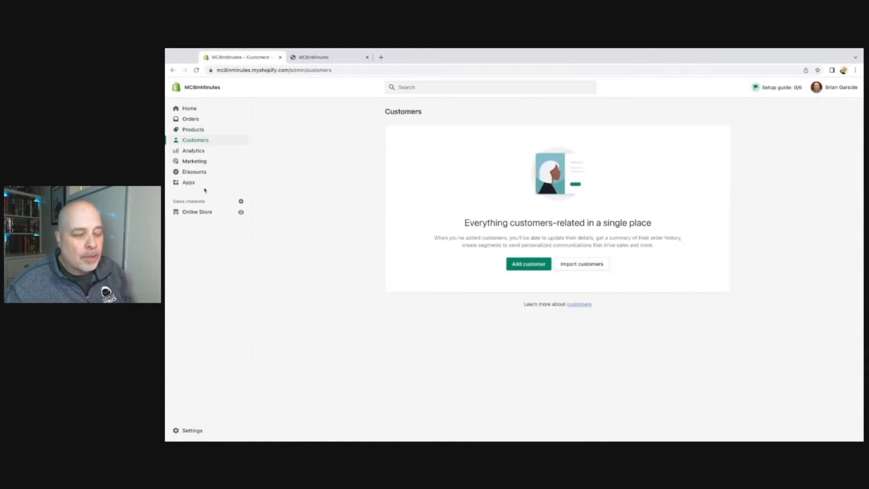
left_click(191, 119)
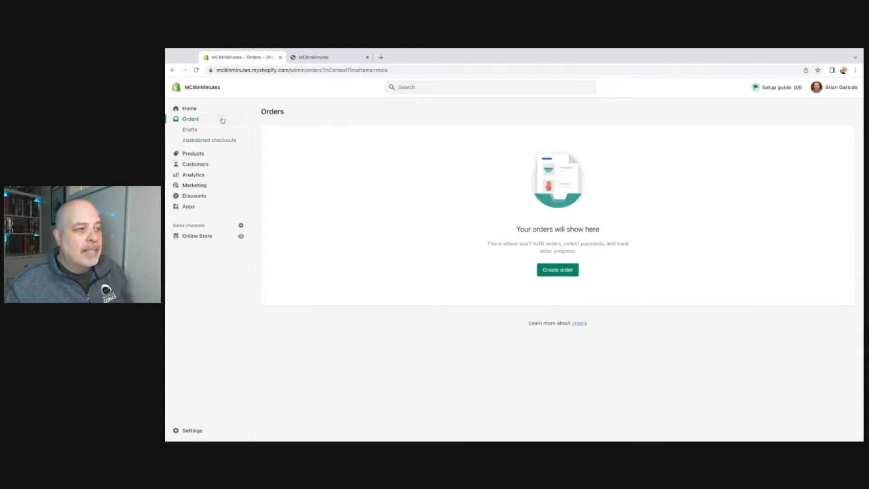
left_click(190, 107)
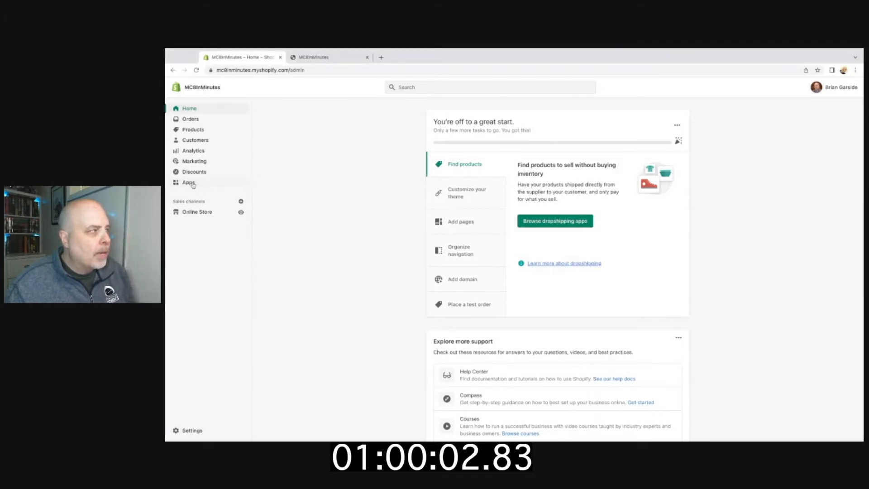
Search the App Store for 'Manage Comics' and review the Manage Comics 2 Subscriptions listing
left_click(189, 182)
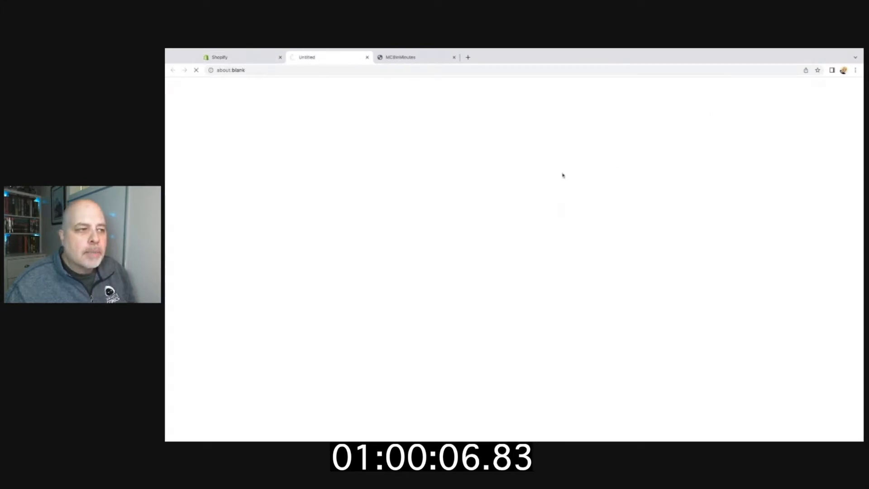
mouse_move(413, 159)
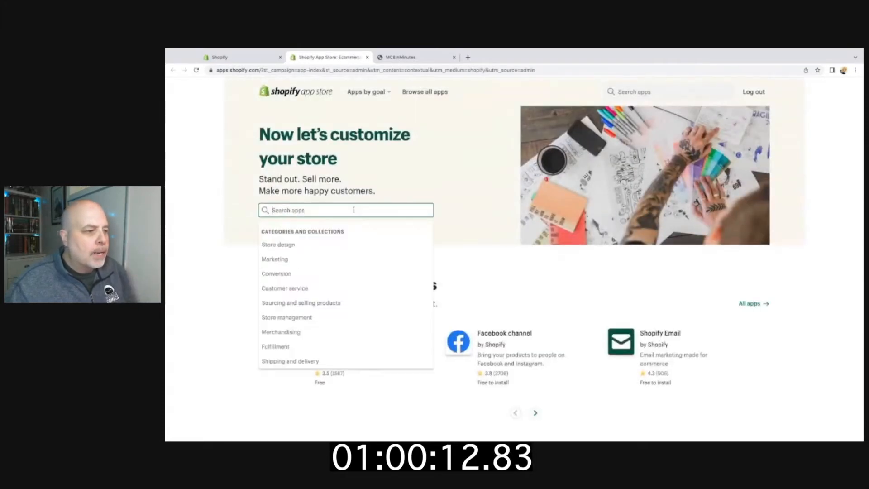
type("Manage Comics")
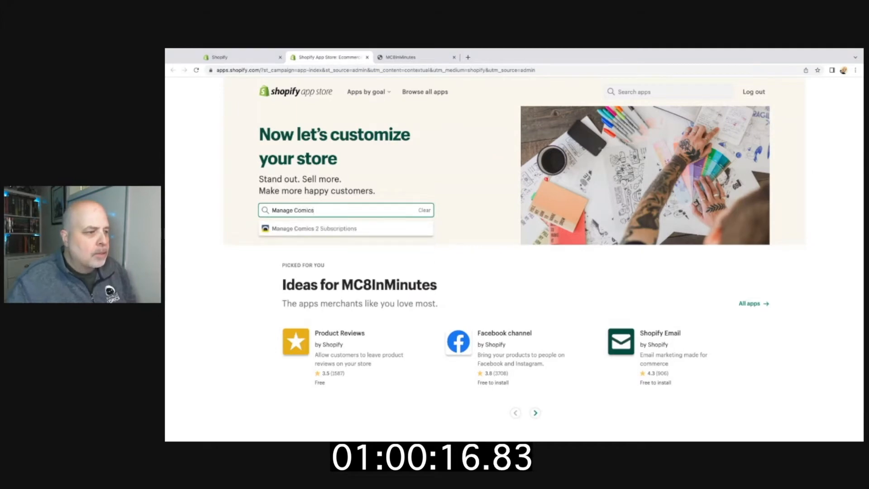
left_click(314, 228)
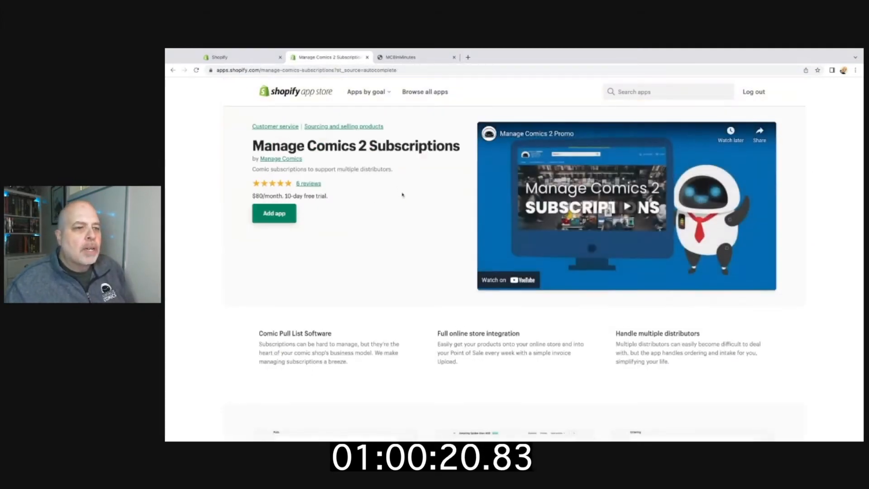
scroll("down", 3)
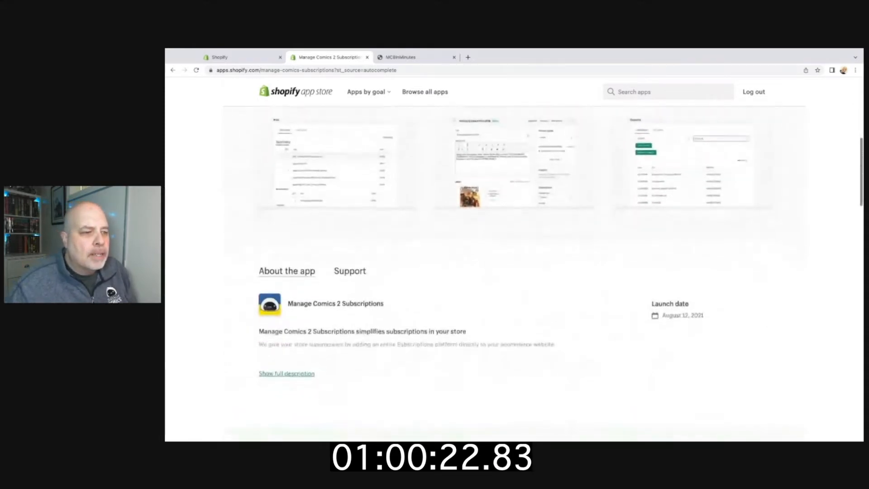
scroll("down", 3)
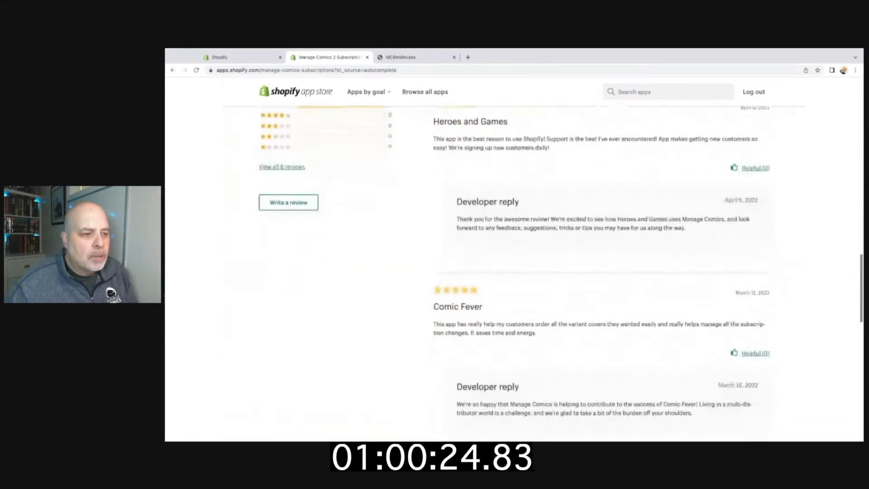
scroll("up", 3)
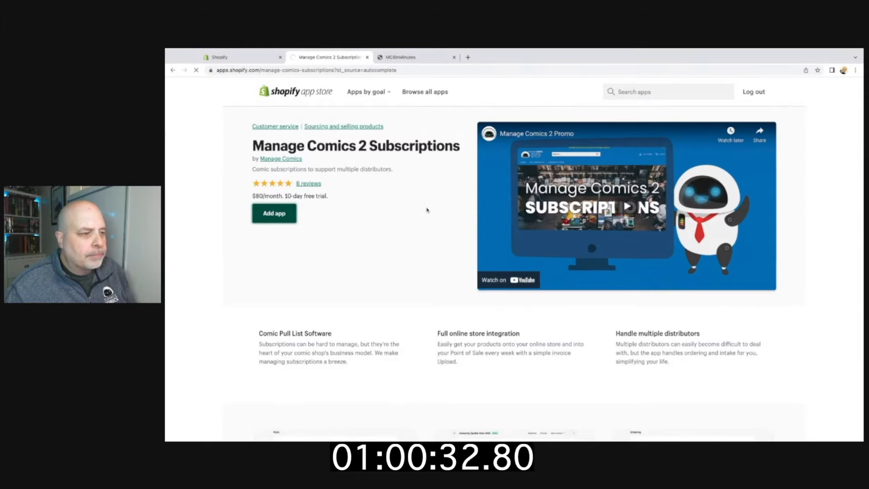
Add and install the app, granting permissions, and continue past the getting-started offer
left_click(274, 213)
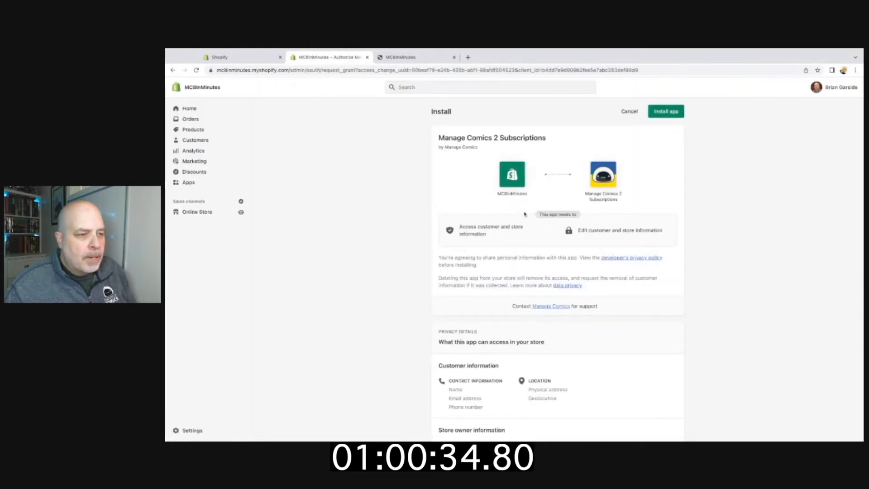
scroll("down", 3)
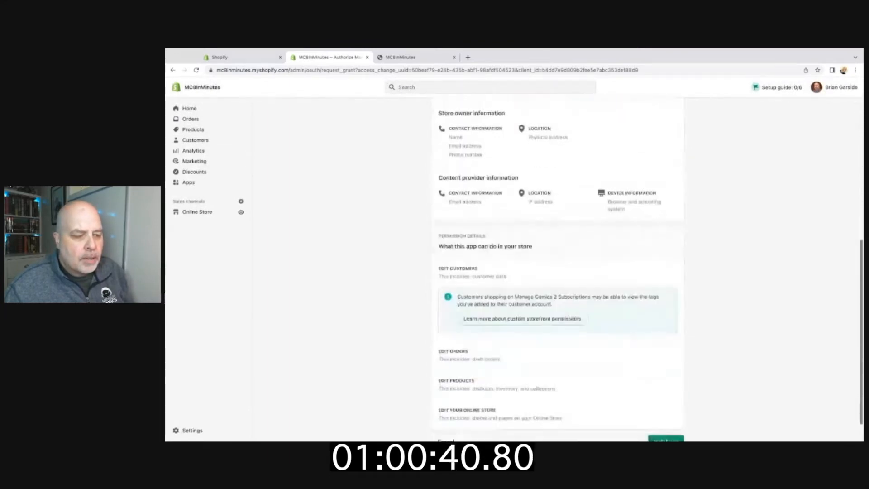
left_click(665, 441)
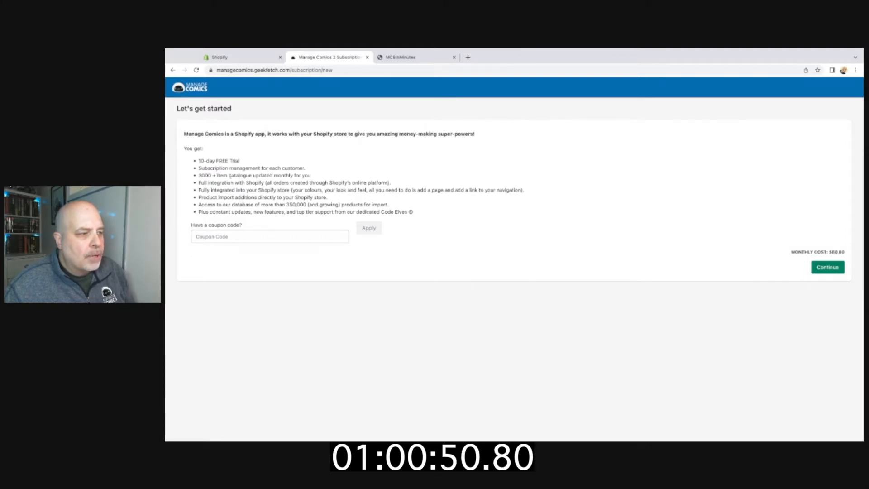
mouse_move(323, 178)
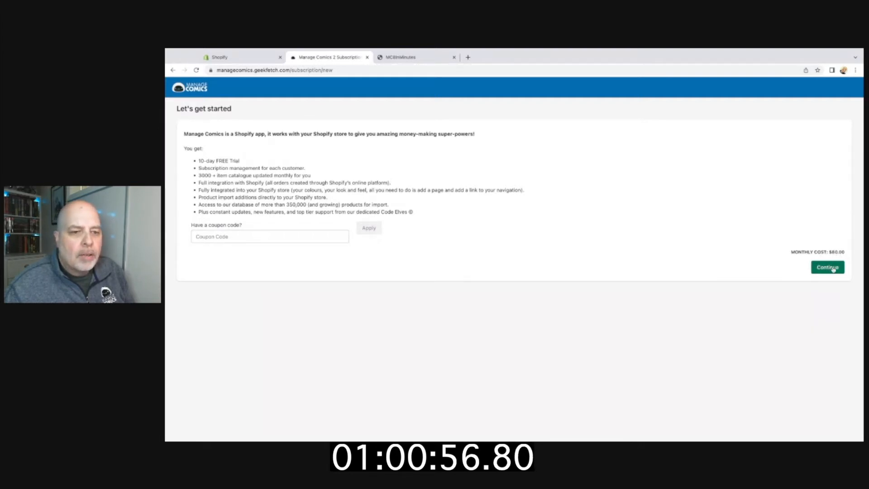
left_click(828, 266)
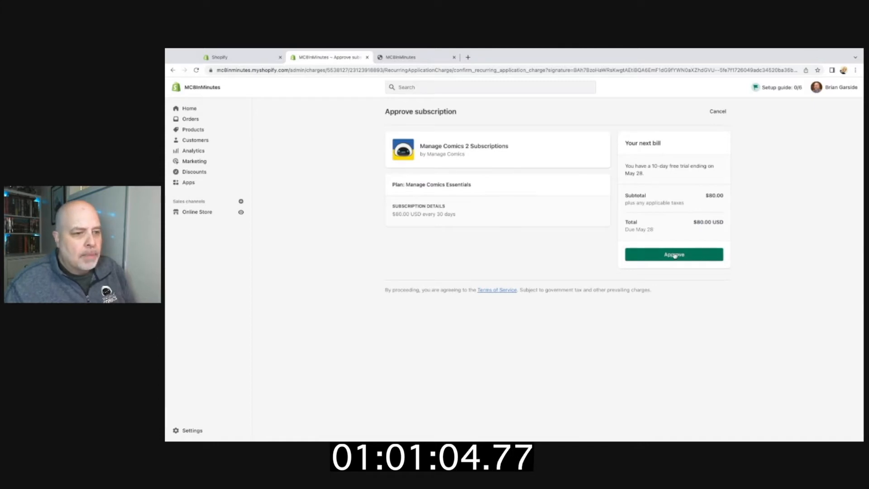
Approve the $80 monthly Manage Comics Essentials subscription
left_click(674, 254)
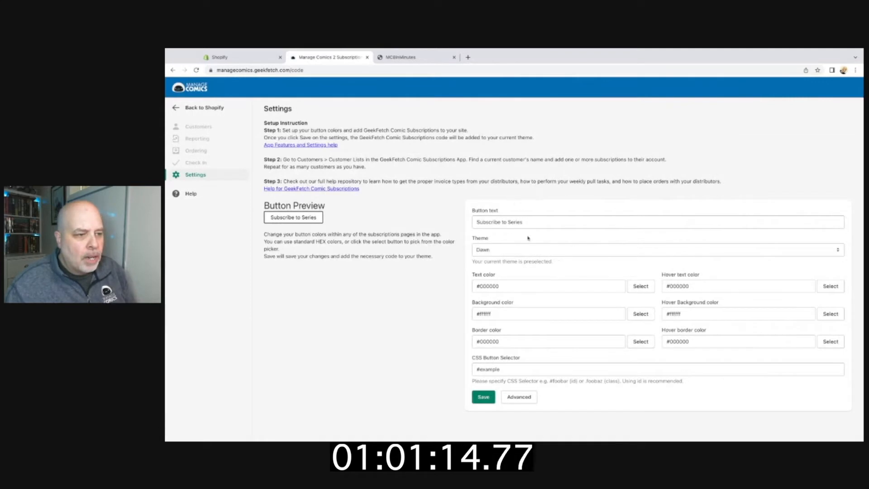
Set subscribe-button colours: grey background, #fff hover text, light blue hover background and border, and save
left_click(658, 250)
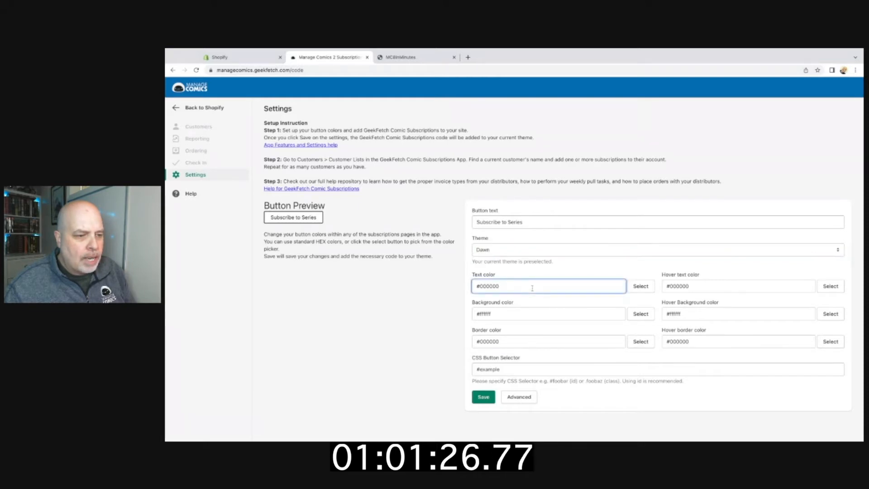
left_click(640, 286)
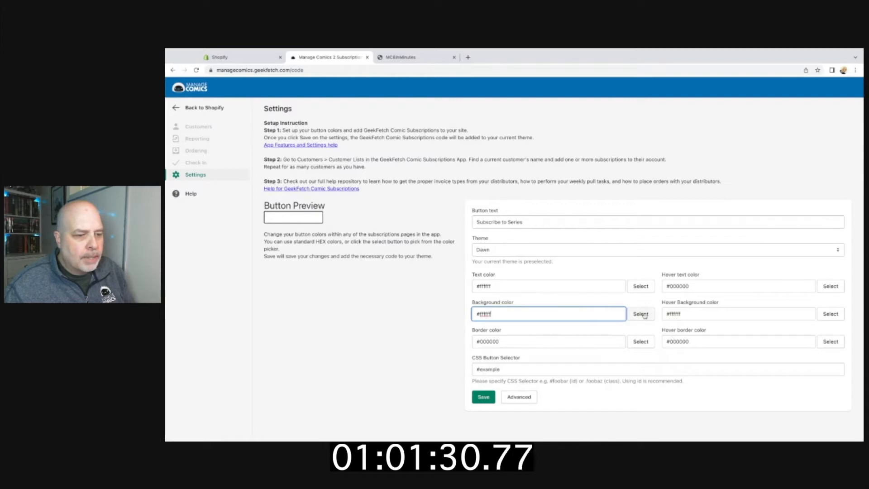
left_click(640, 314)
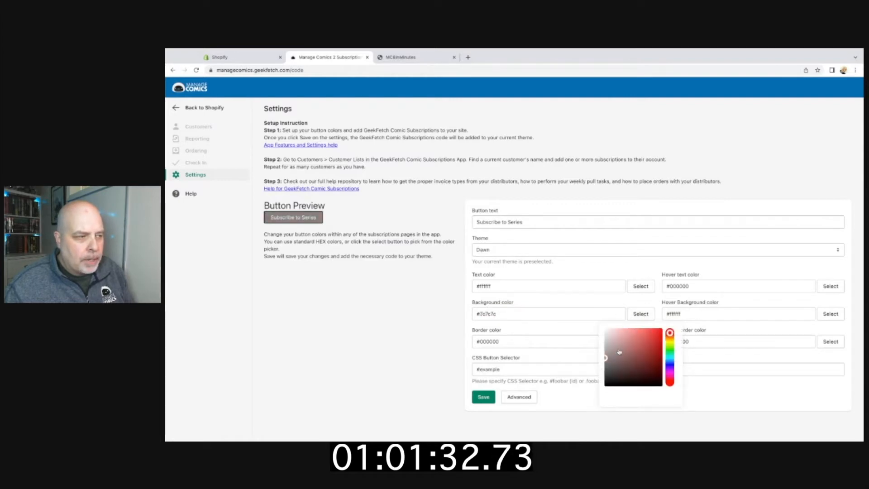
left_click(548, 341)
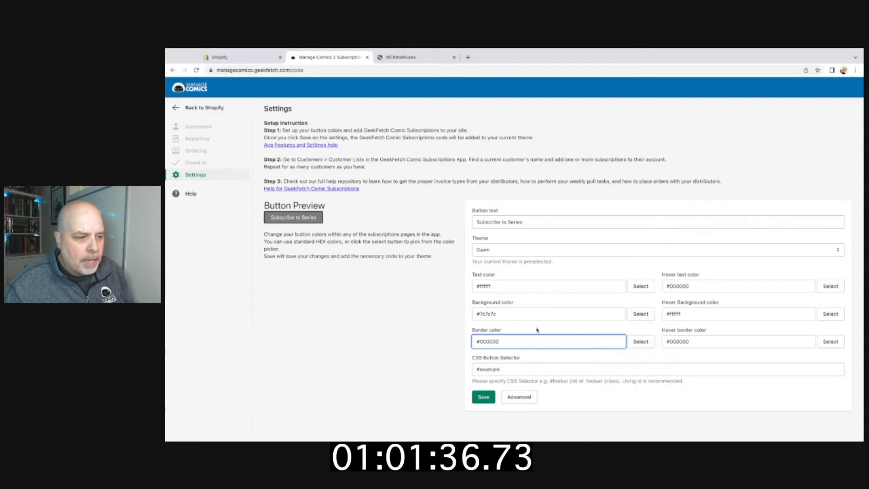
double_click(488, 341)
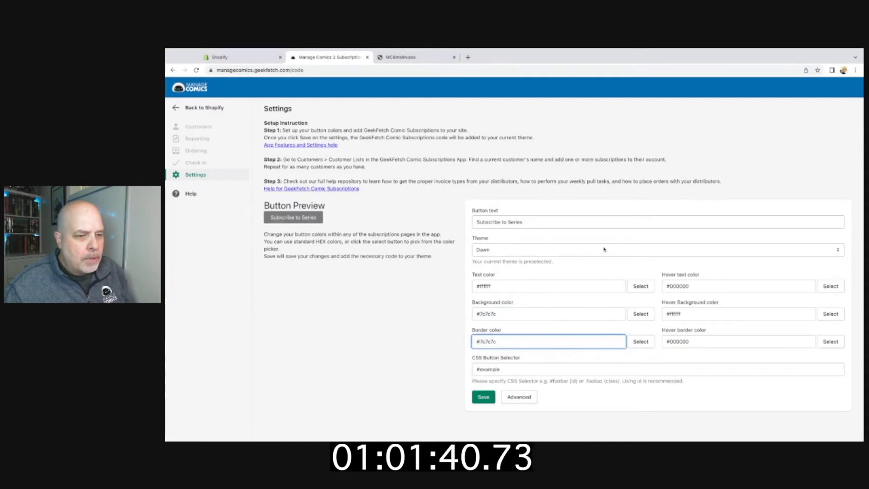
left_click(737, 286)
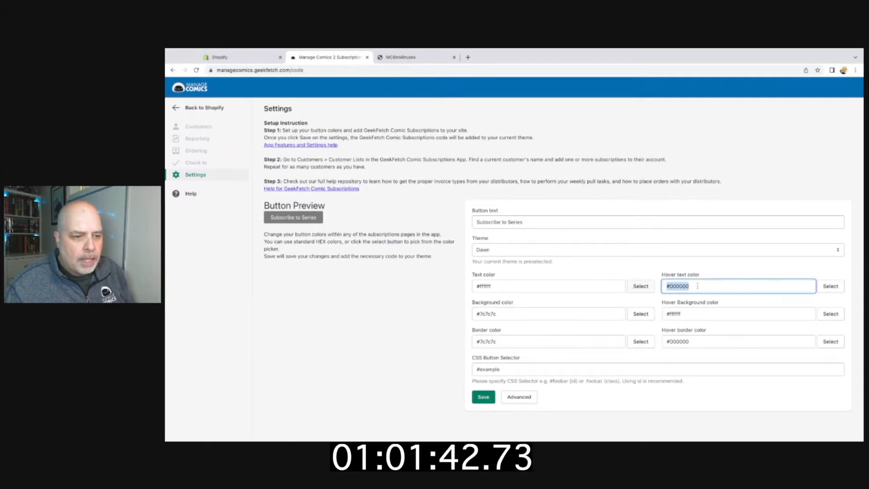
type("#fff")
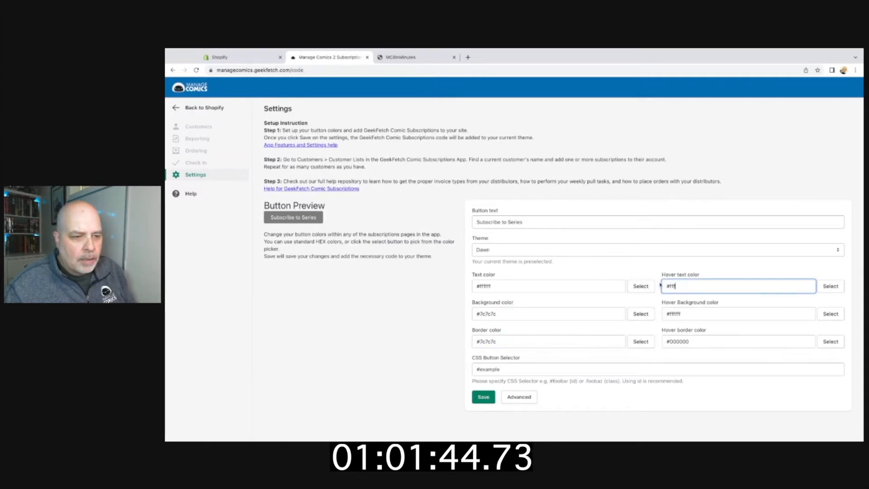
left_click(737, 314)
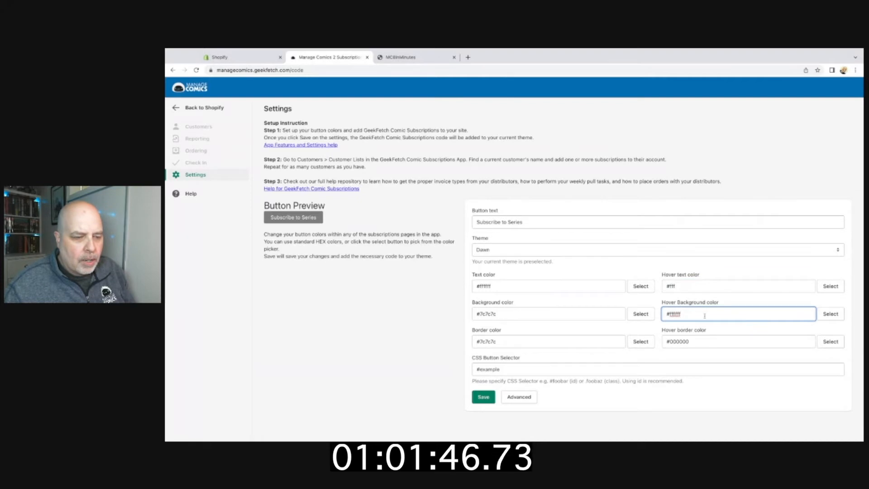
left_click(830, 314)
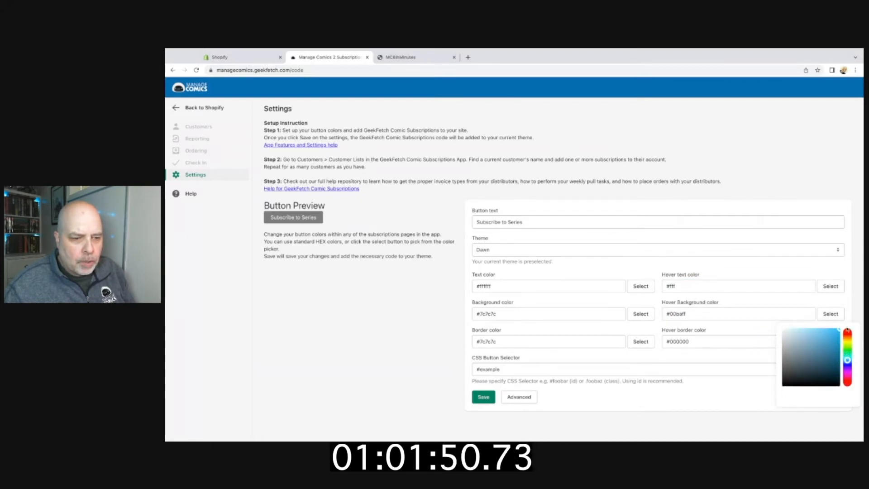
left_click(738, 314)
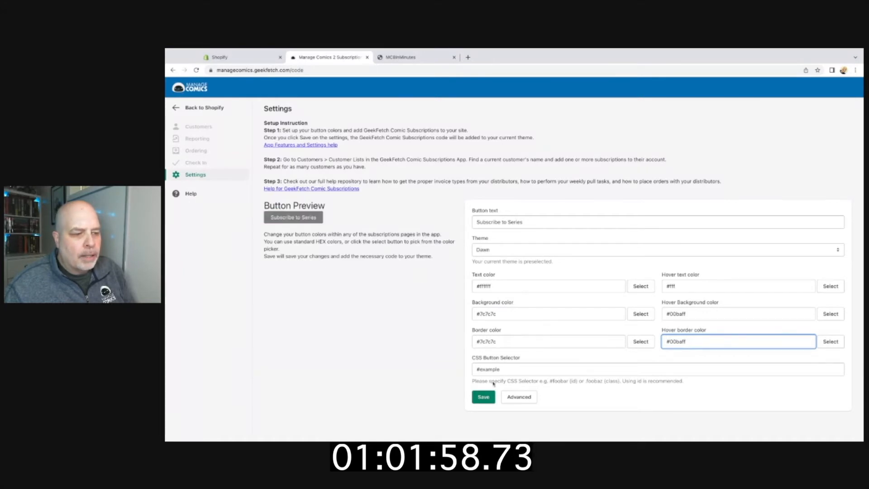
left_click(482, 396)
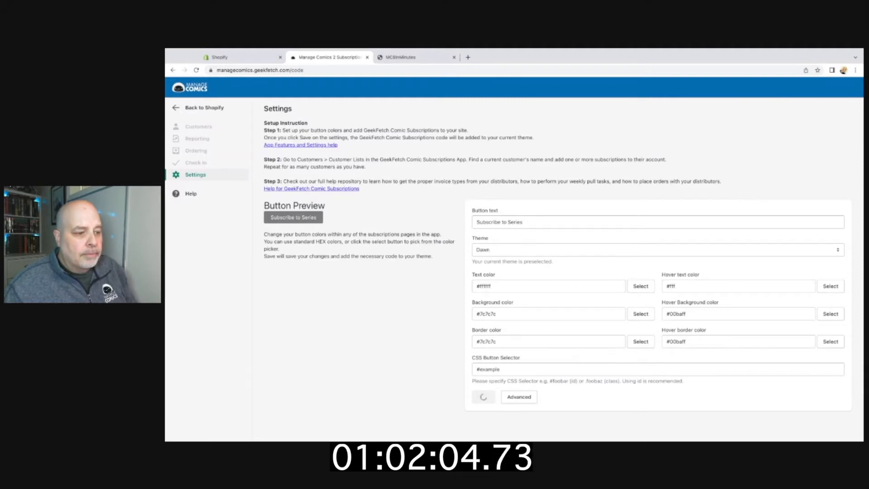
Check the Customer Changes page, then go back to the Shopify admin
left_click(198, 127)
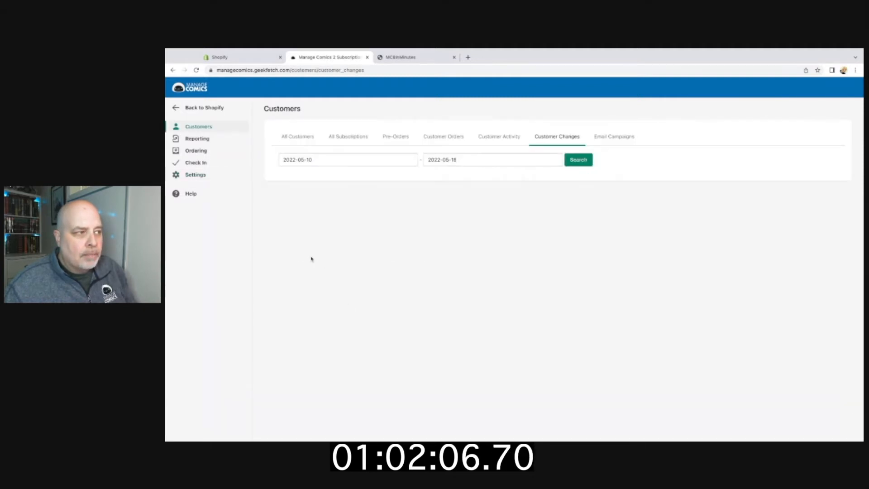
mouse_move(433, 233)
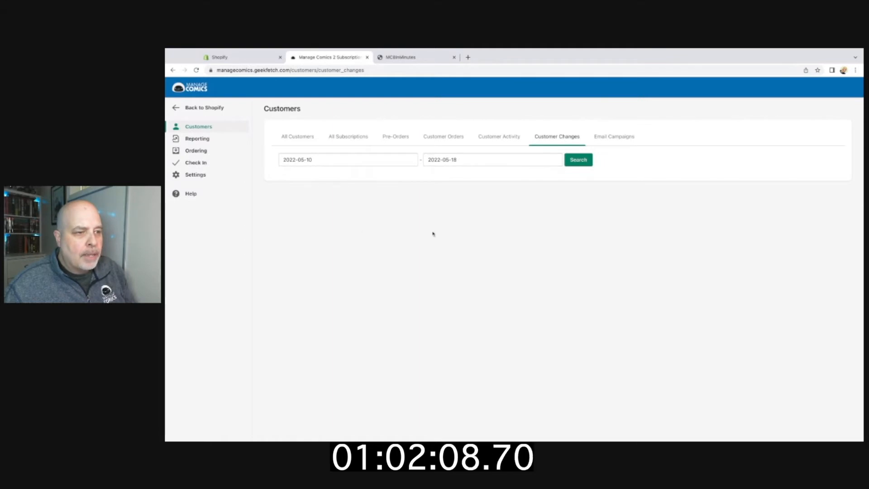
left_click(241, 57)
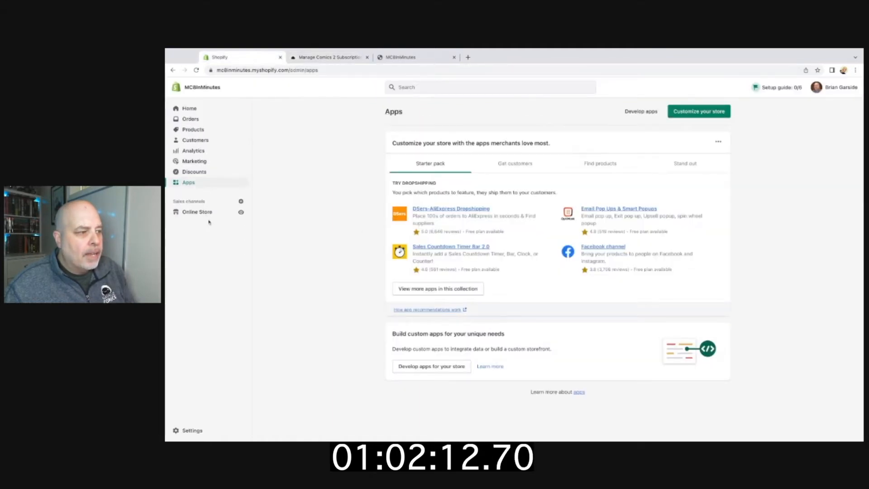
In Online Store > Navigation, start a main menu item, browse link destinations, and cancel it
left_click(197, 211)
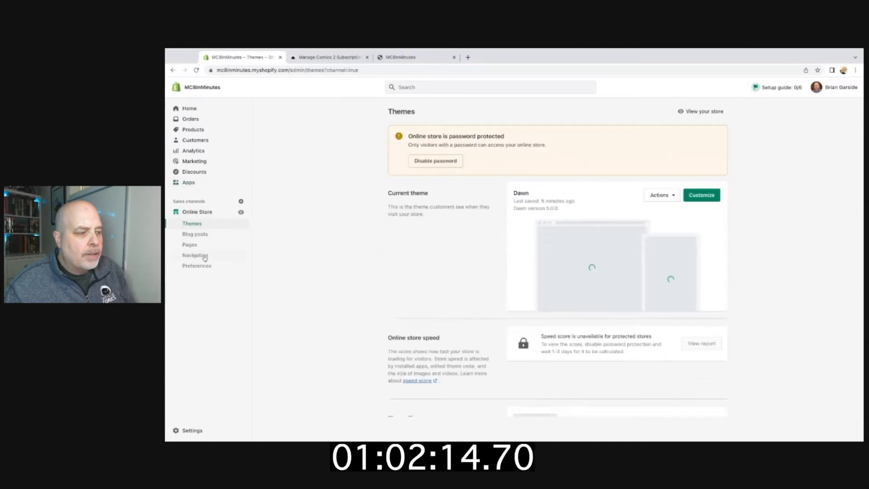
left_click(195, 255)
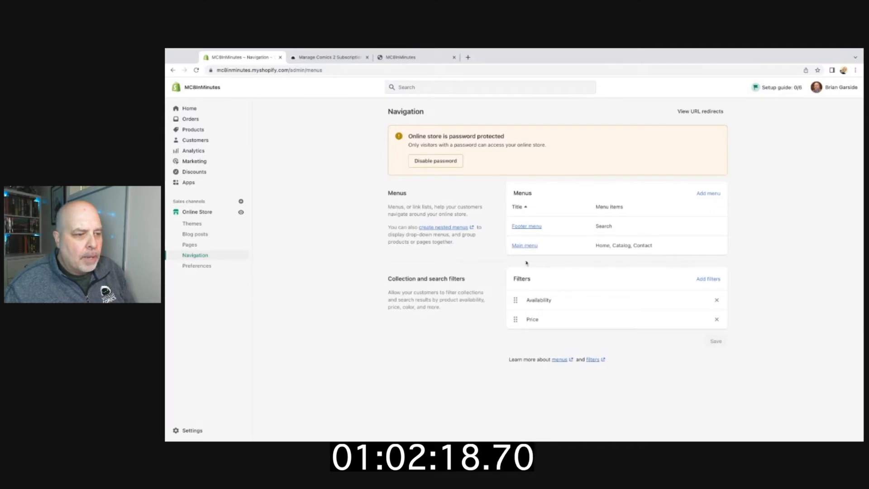
left_click(524, 245)
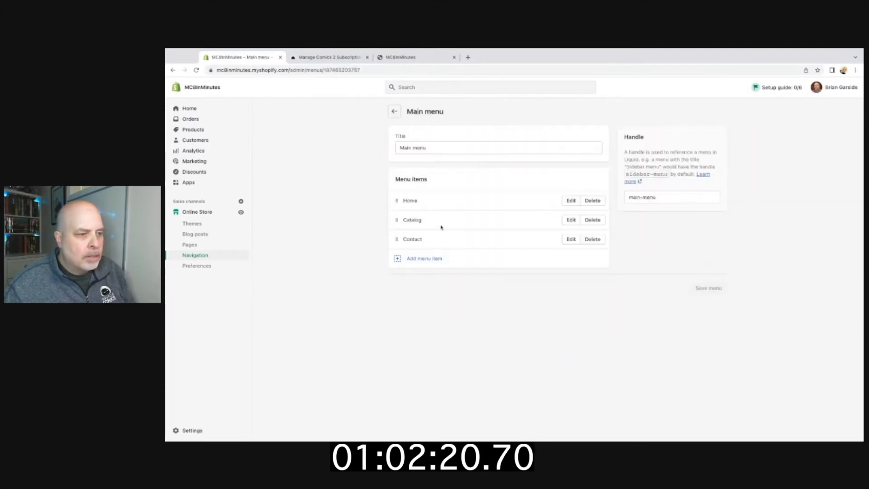
left_click(424, 258)
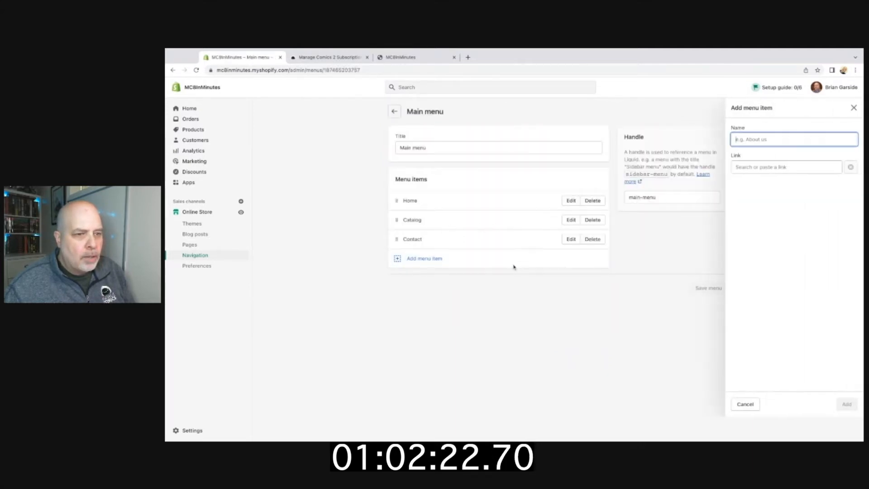
left_click(786, 167)
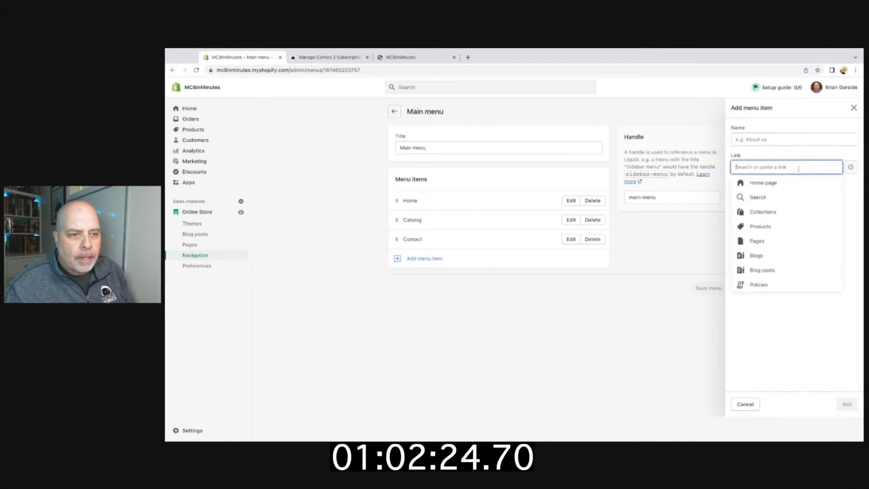
left_click(756, 241)
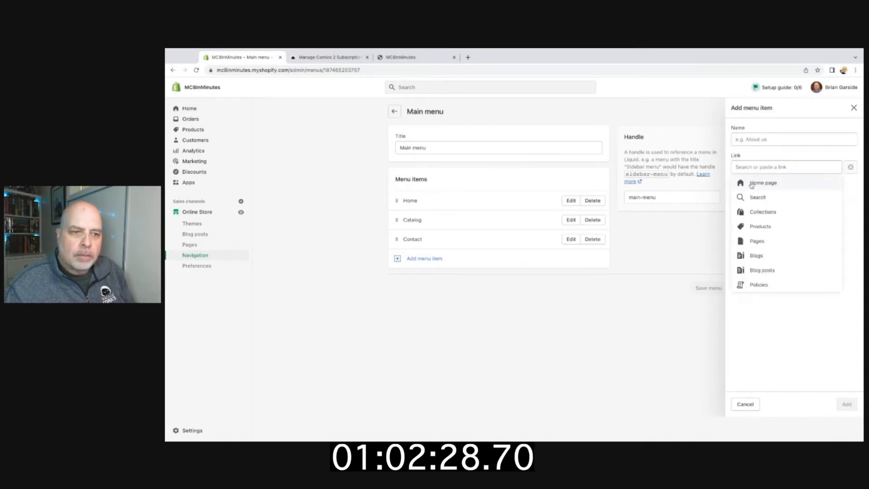
left_click(762, 181)
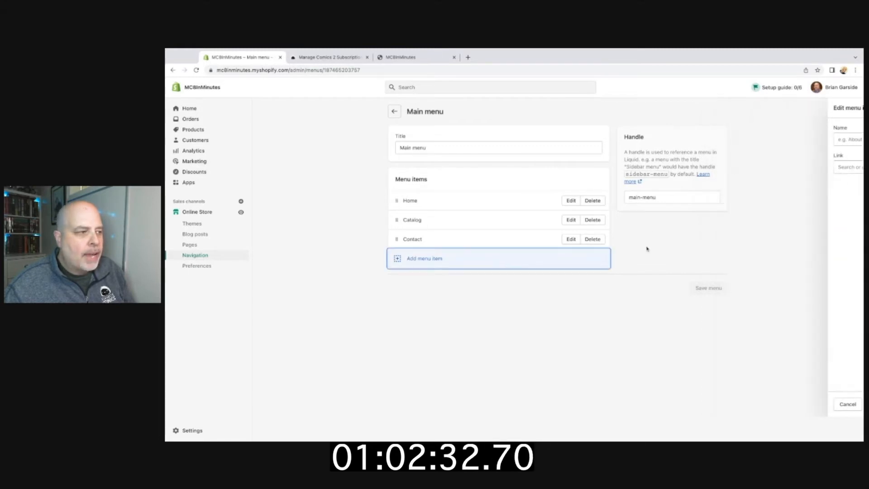
Save the Manage Comics button settings, then add a Subscriptions menu item linked to the Subscriptions page
left_click(328, 56)
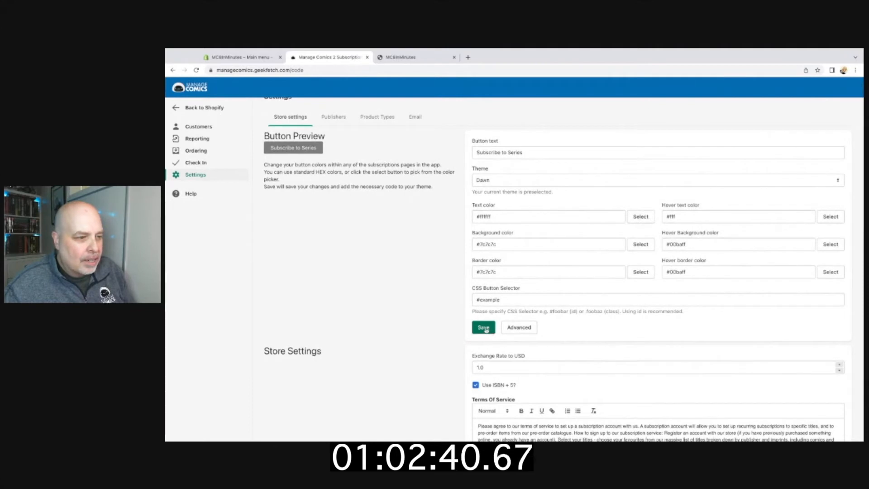
left_click(483, 327)
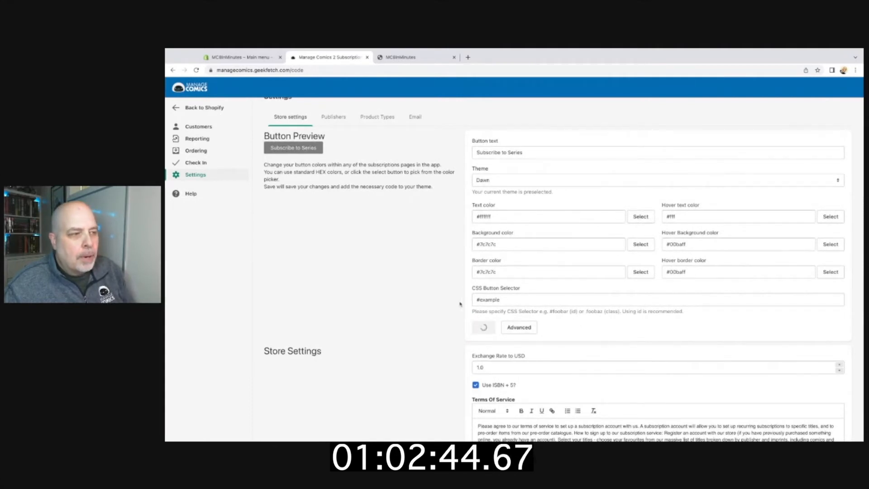
left_click(239, 57)
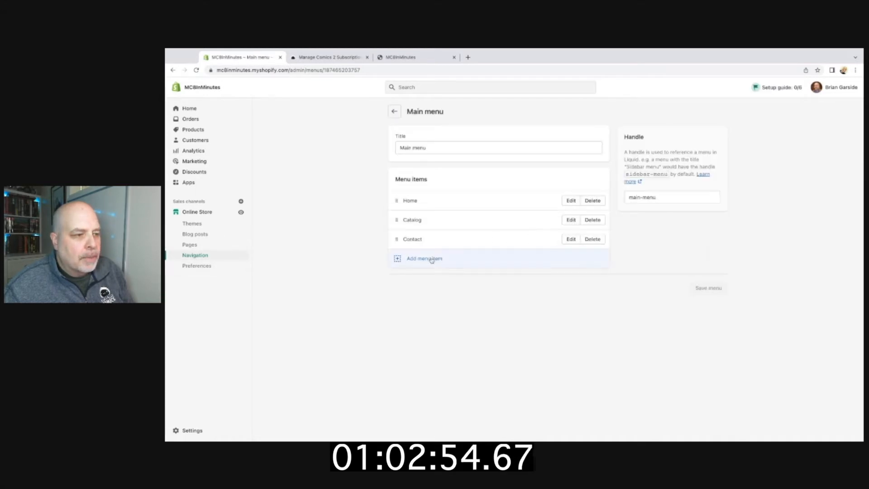
left_click(424, 258)
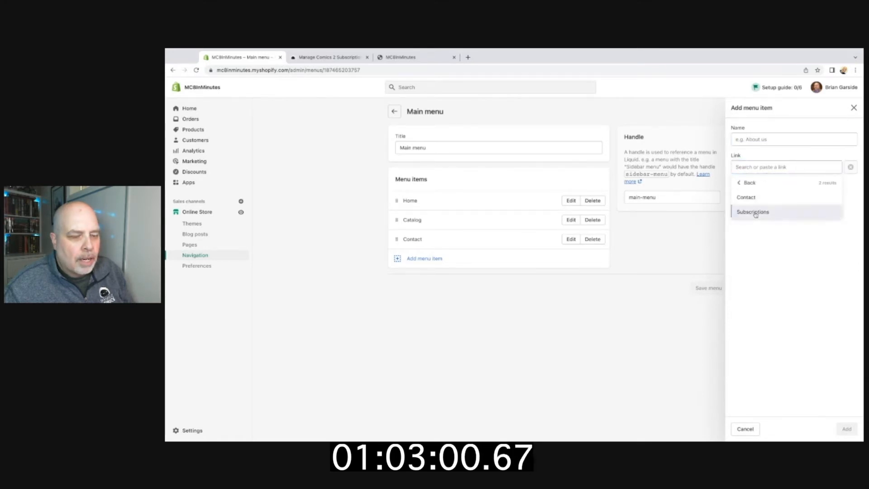
left_click(752, 212)
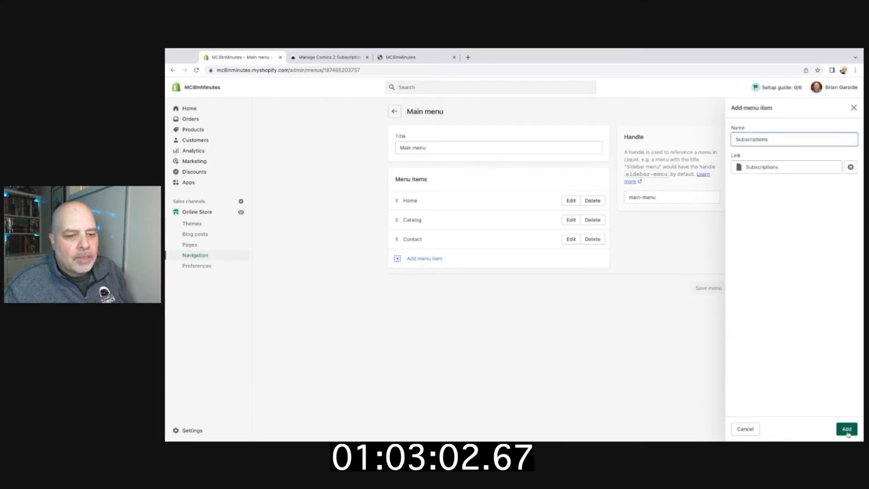
left_click(846, 428)
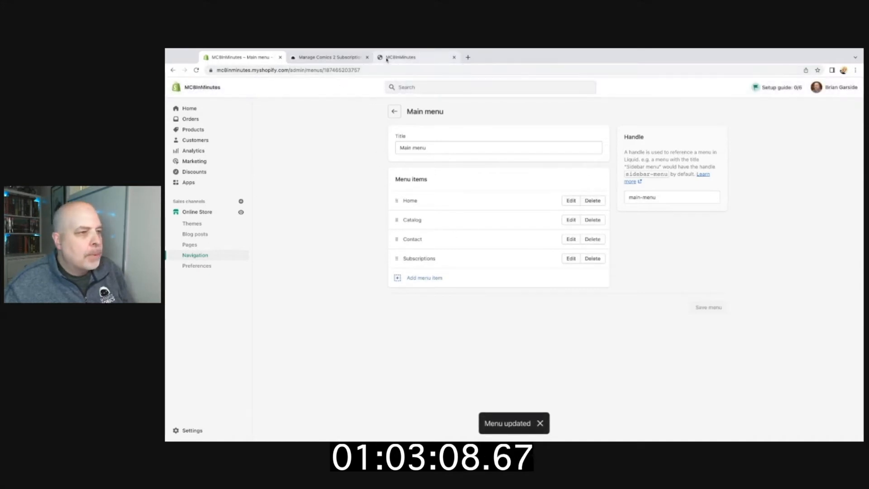
View the storefront's new Subscriptions page, then return to the Manage Comics app
left_click(416, 56)
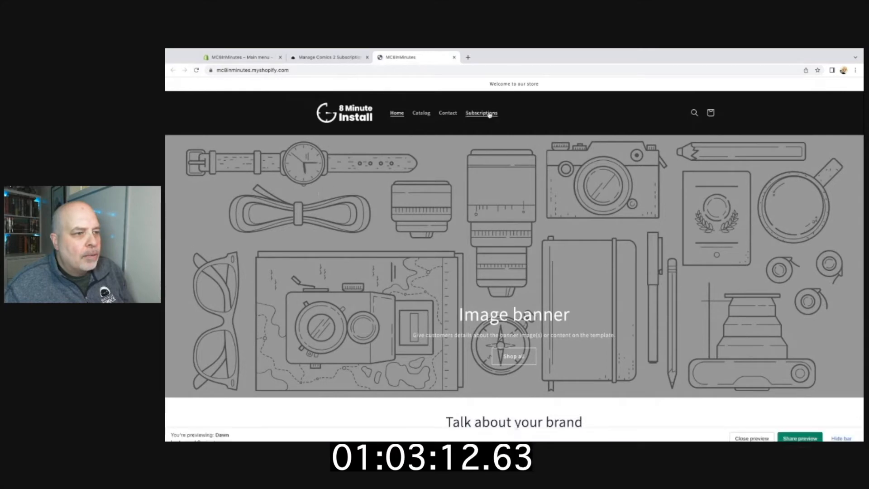
left_click(481, 114)
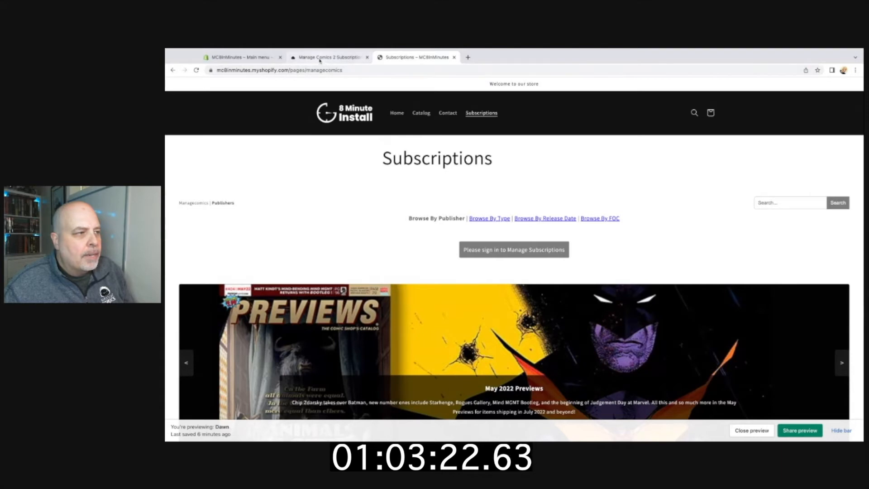
left_click(327, 57)
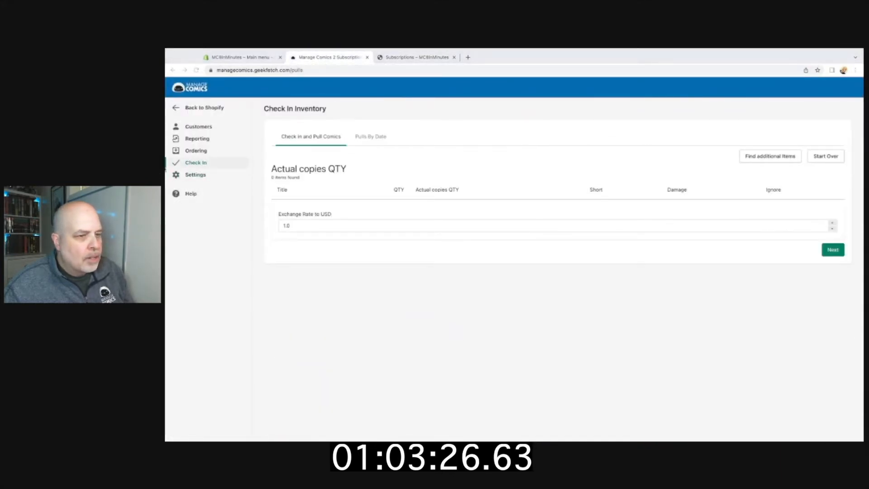
Find code 0322DC109 and add Batman Superman Worlds Finest #3 to check-in
left_click(770, 156)
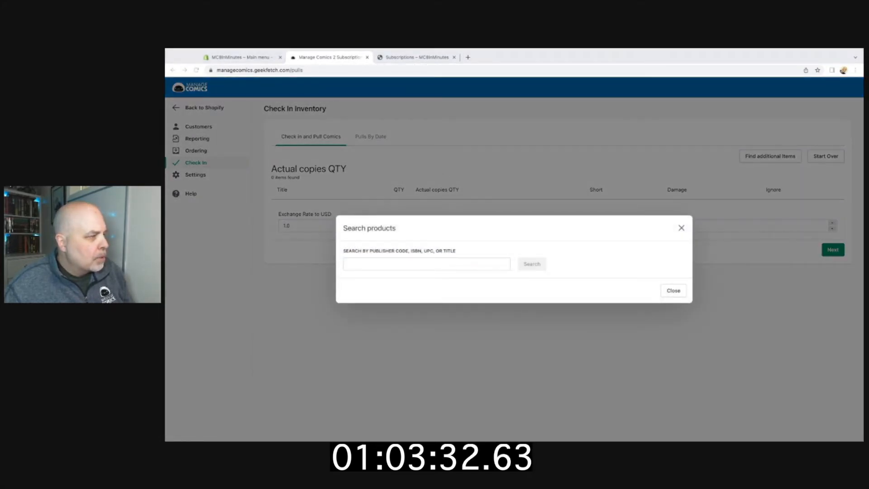
type("0322DC109")
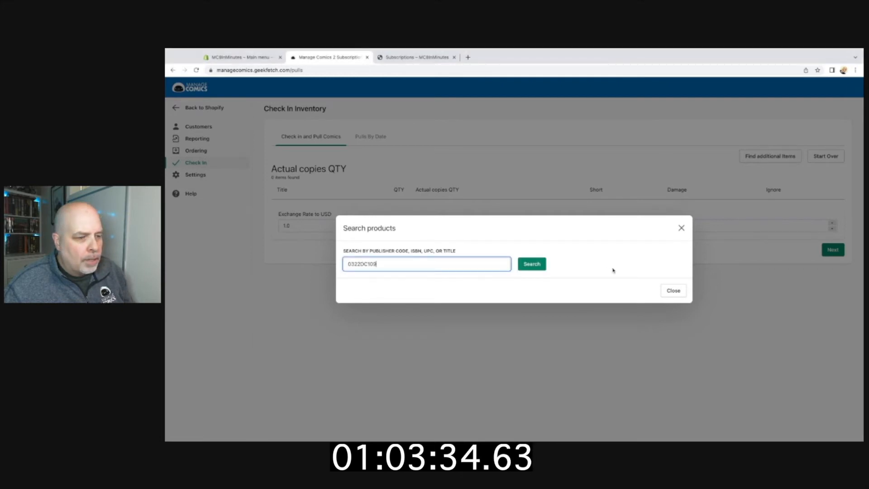
left_click(530, 263)
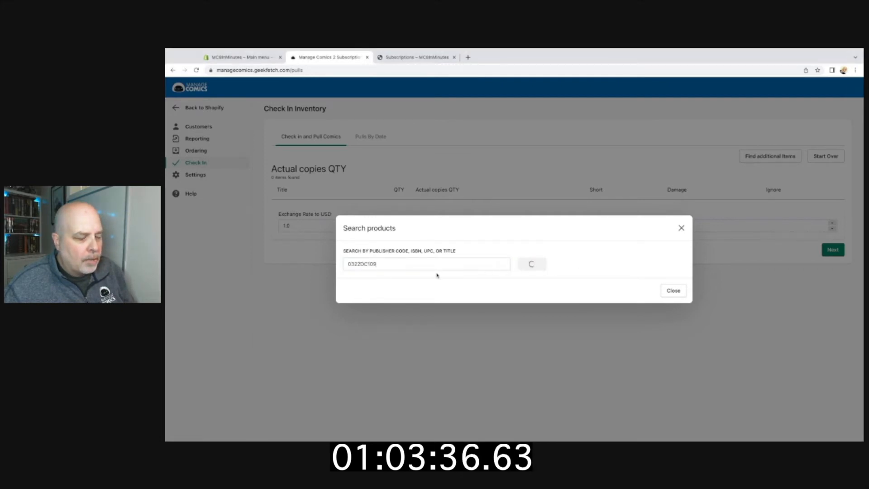
left_click(530, 264)
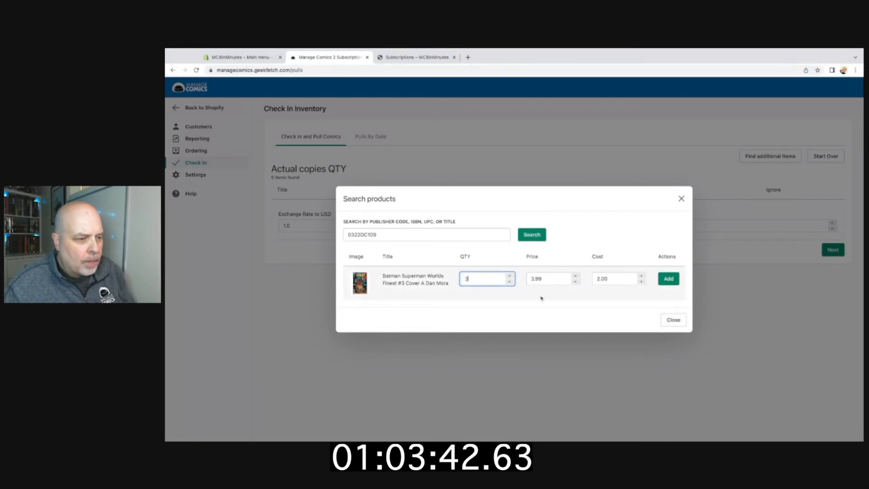
left_click(668, 278)
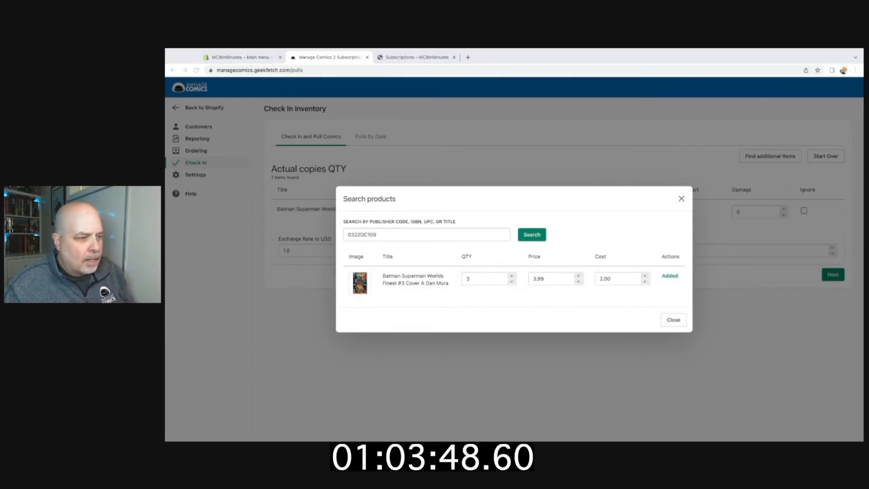
type("9781401298531")
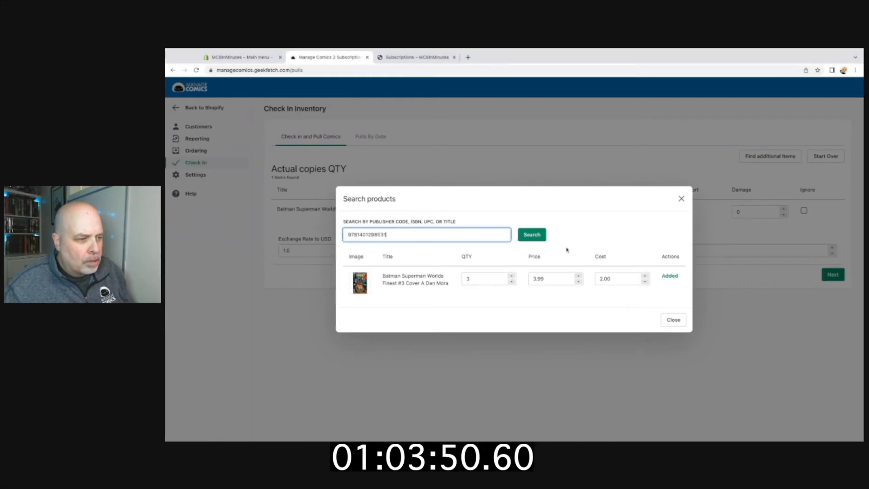
left_click(530, 234)
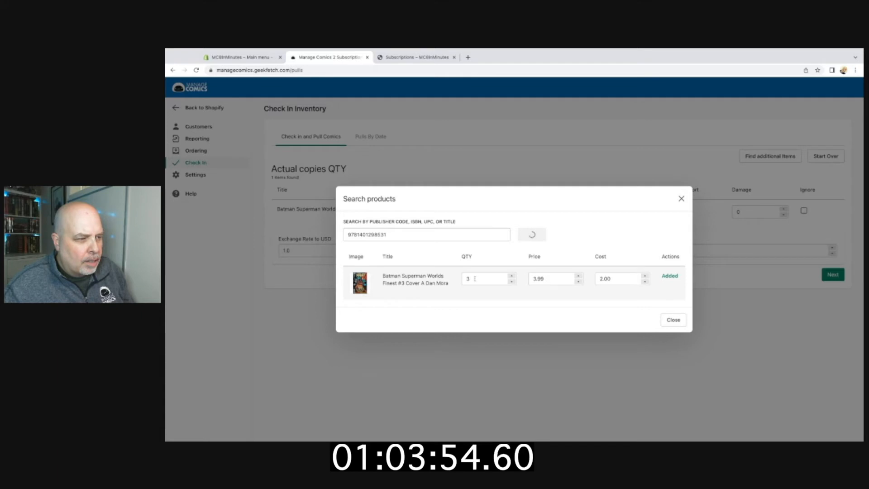
left_click(530, 234)
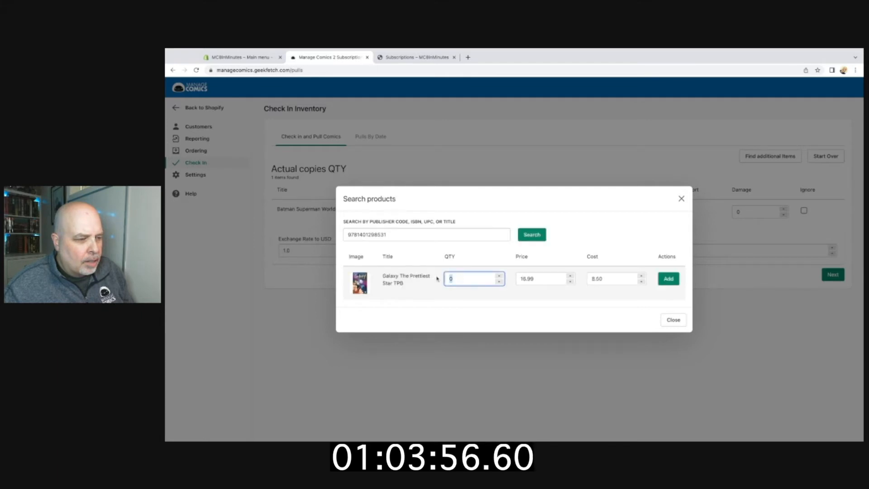
type("2")
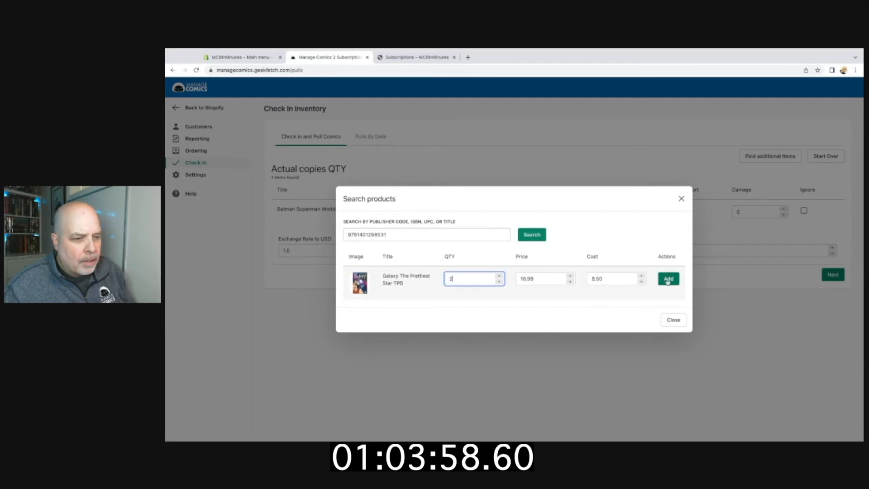
left_click(668, 278)
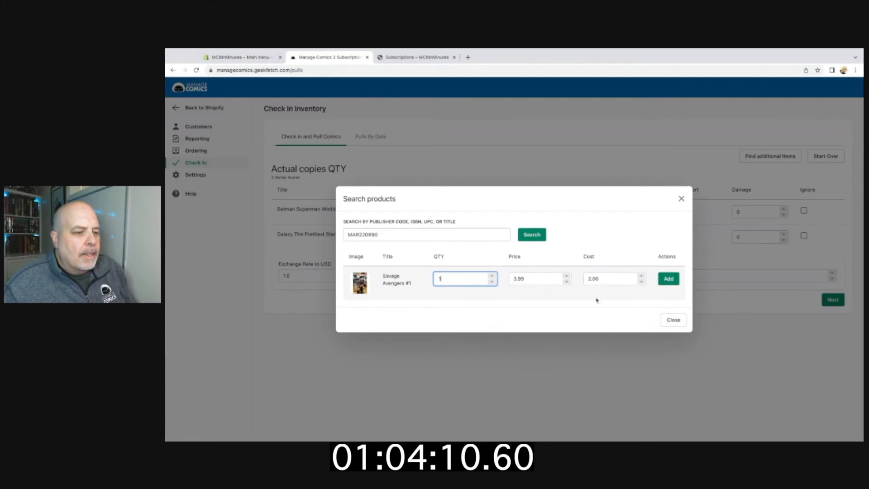
left_click(669, 278)
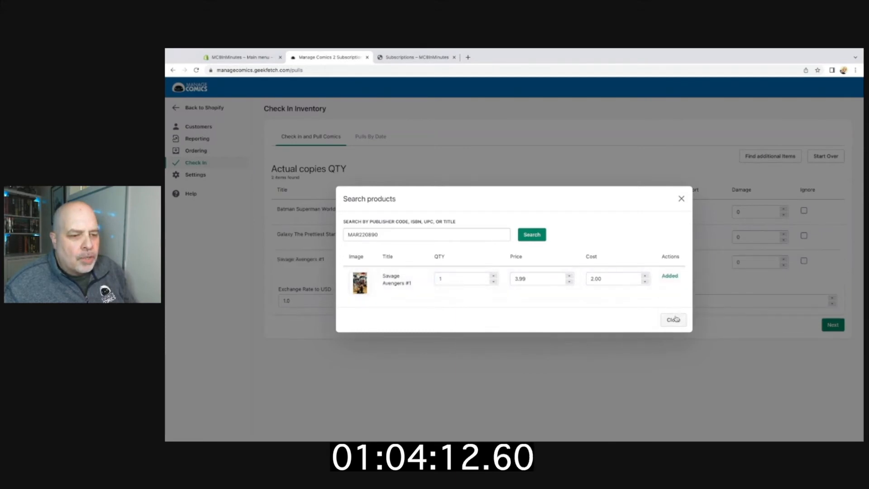
left_click(672, 319)
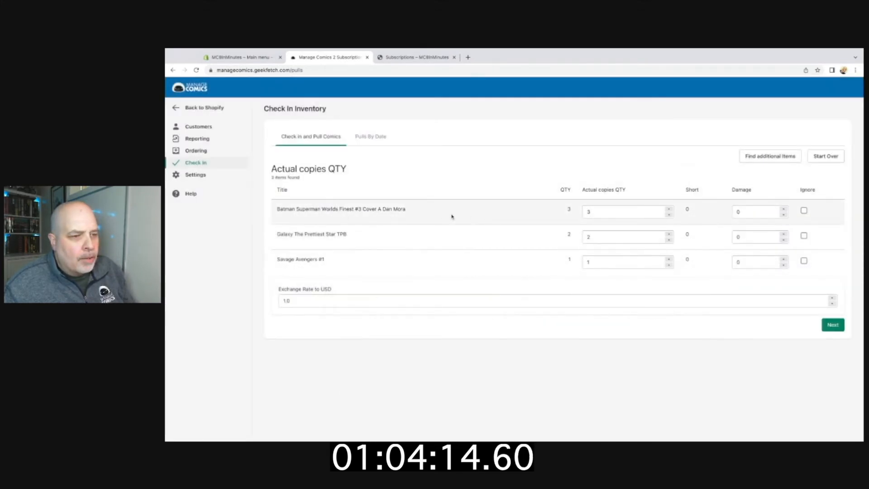
mouse_move(324, 254)
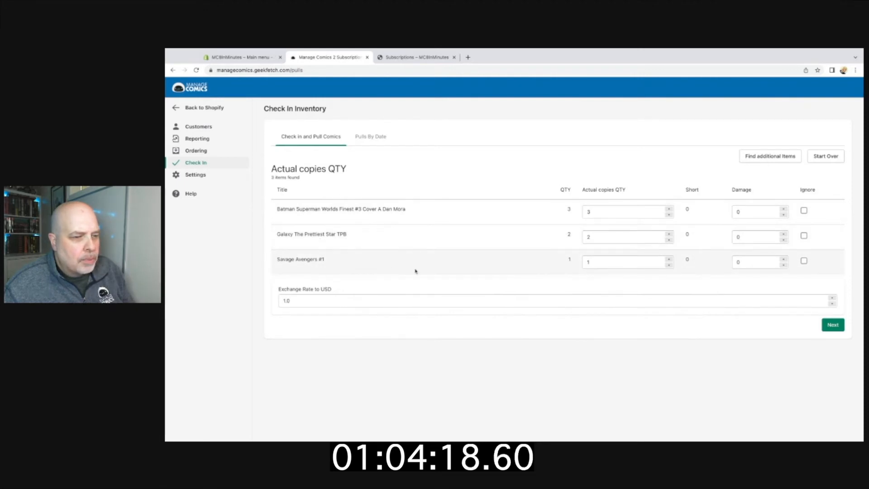
mouse_move(465, 272)
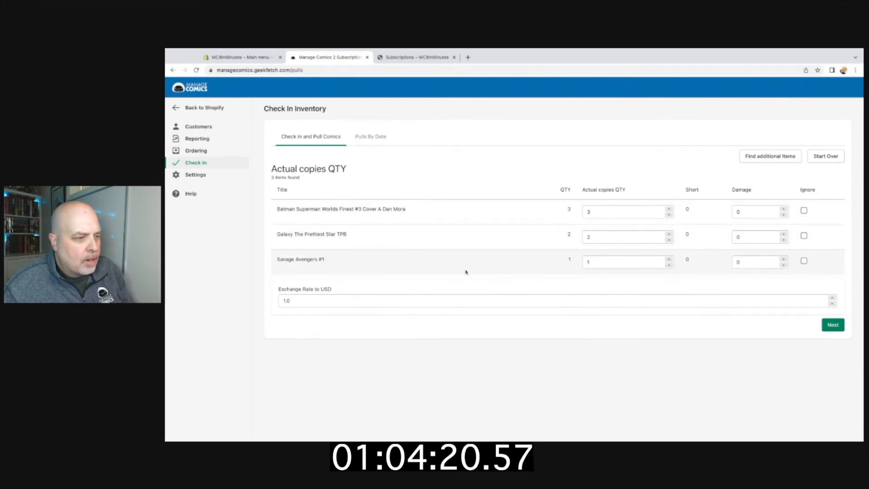
Step through Subscriptions and leftover QTY import, confirm the pull, and view the storefront catalog
left_click(833, 324)
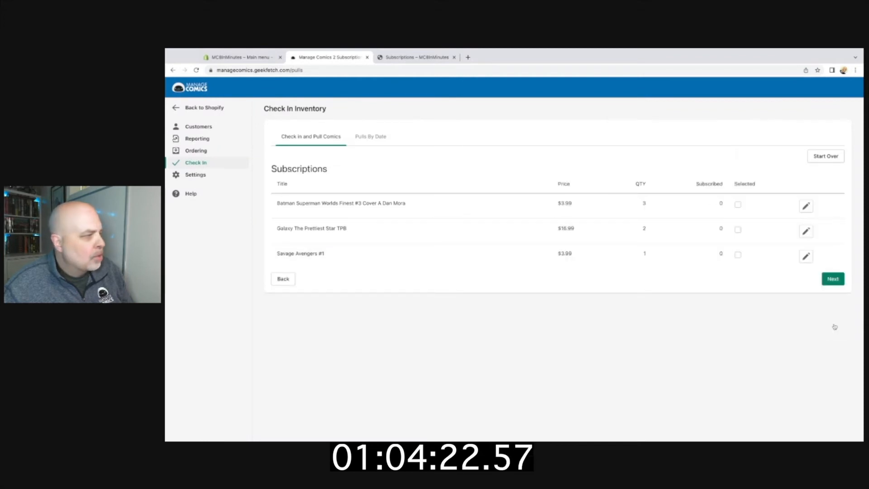
left_click(831, 278)
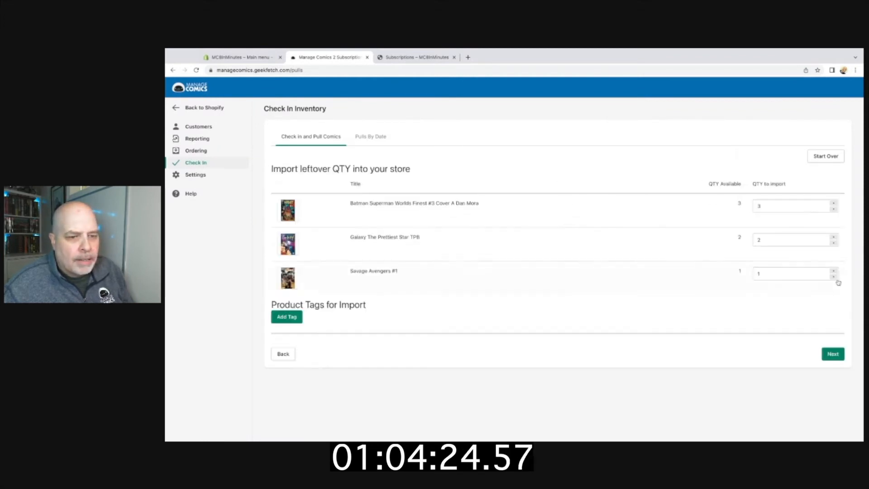
left_click(832, 354)
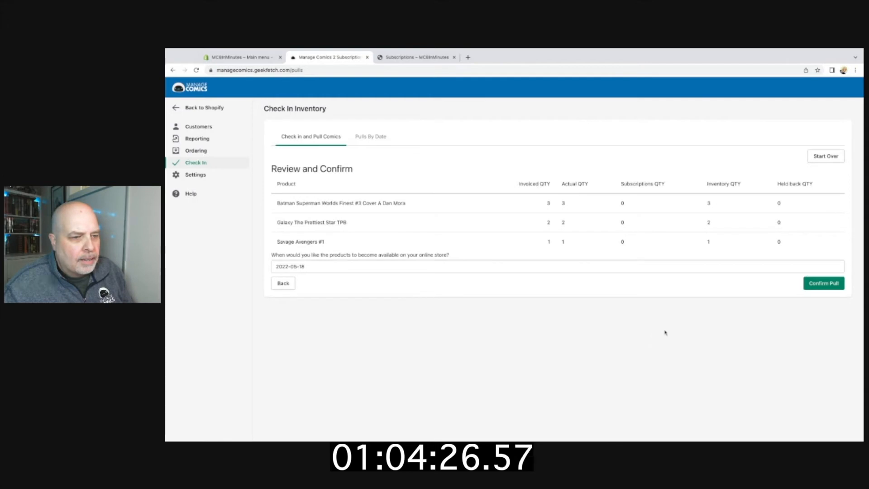
left_click(823, 284)
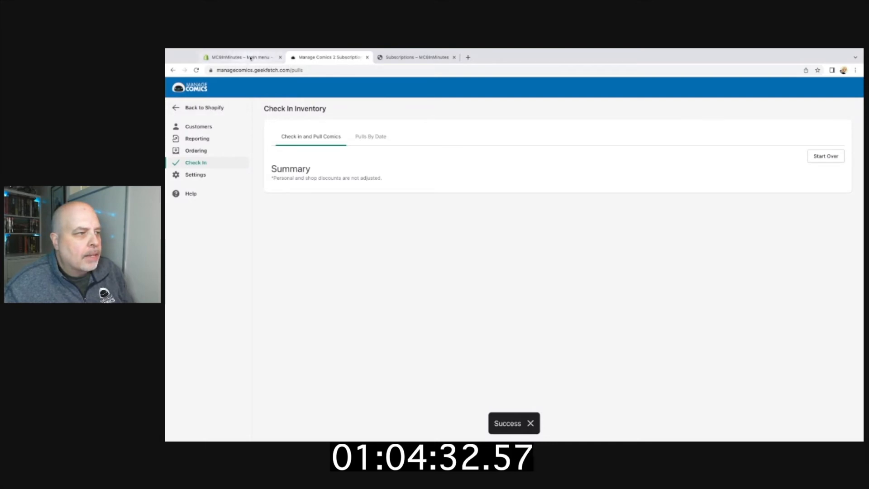
left_click(238, 57)
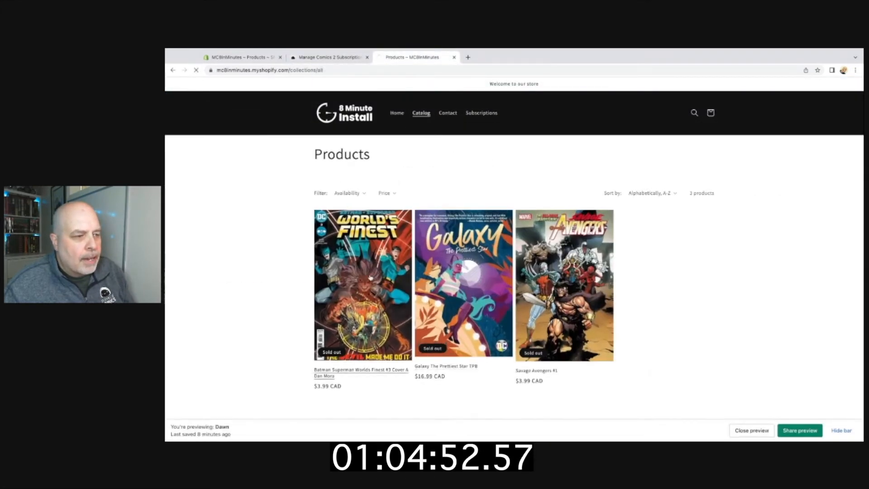
View the sold-out Batman Superman Worlds Finest #3 product page, then return to Manage Comics
left_click(362, 284)
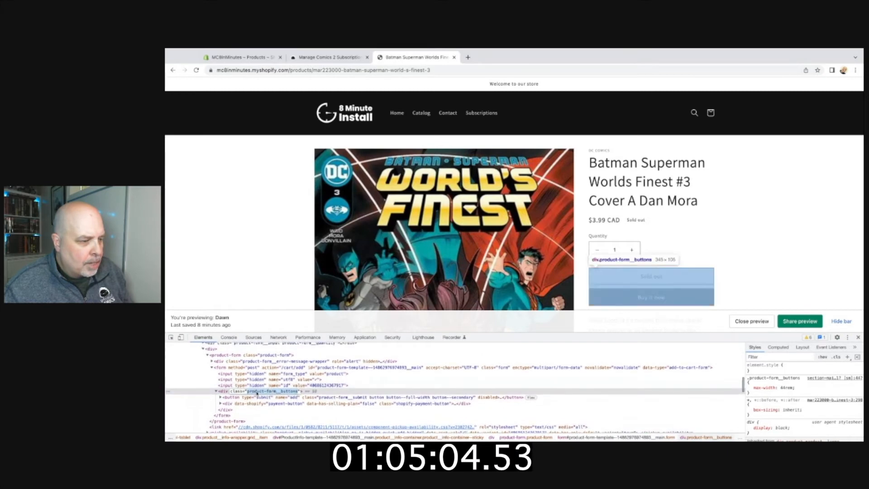
left_click(328, 57)
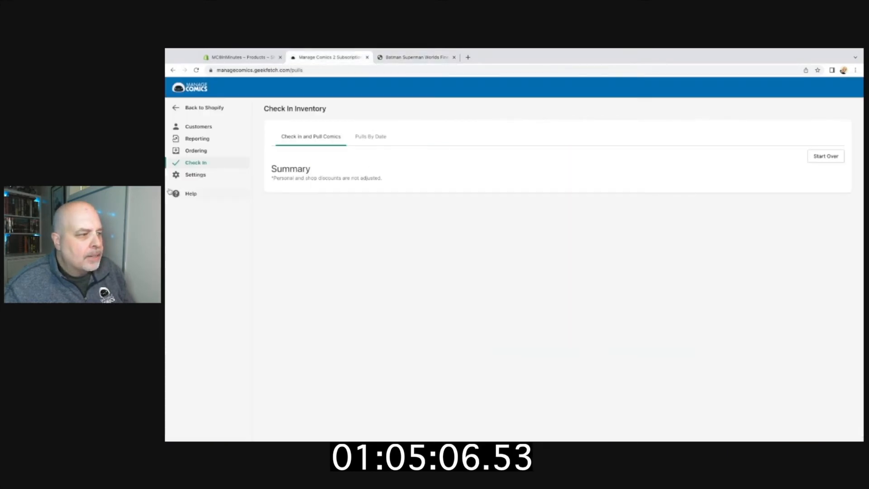
Set the CSS Button Selector to product-form__buttons, save it, verify Subscribe to Series on Worlds Finest #3, and go to Customers
left_click(195, 174)
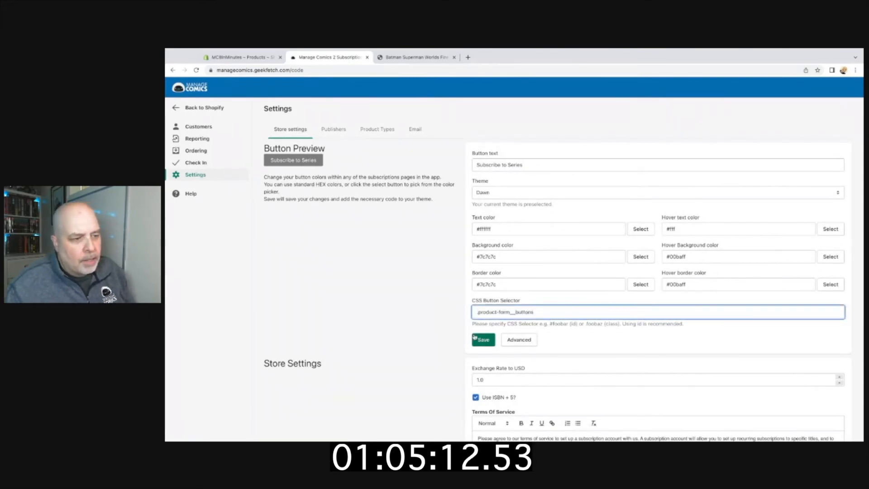
left_click(416, 57)
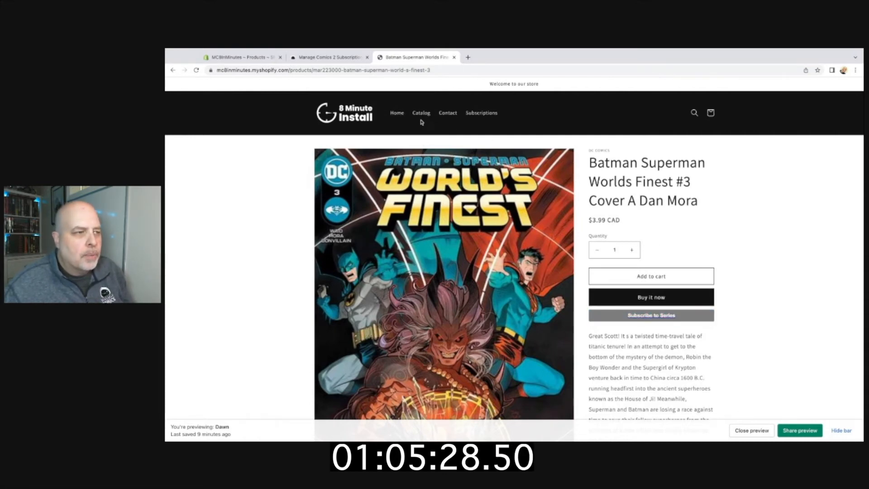
left_click(329, 57)
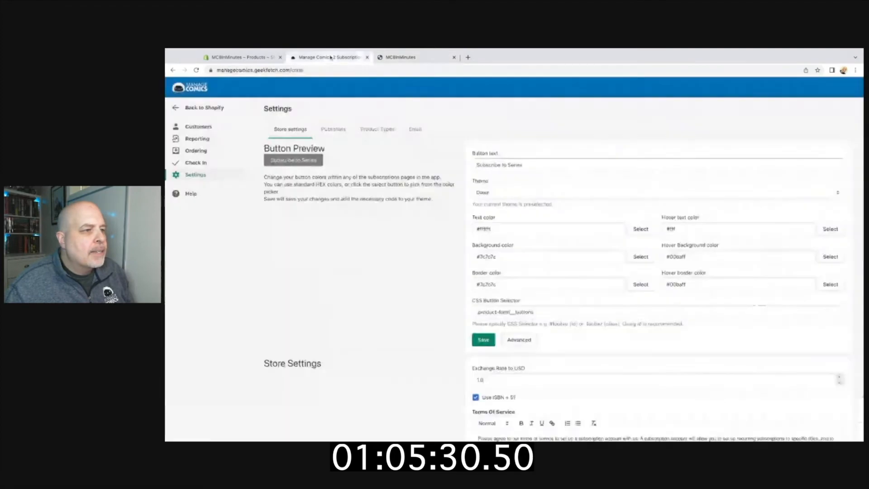
left_click(198, 127)
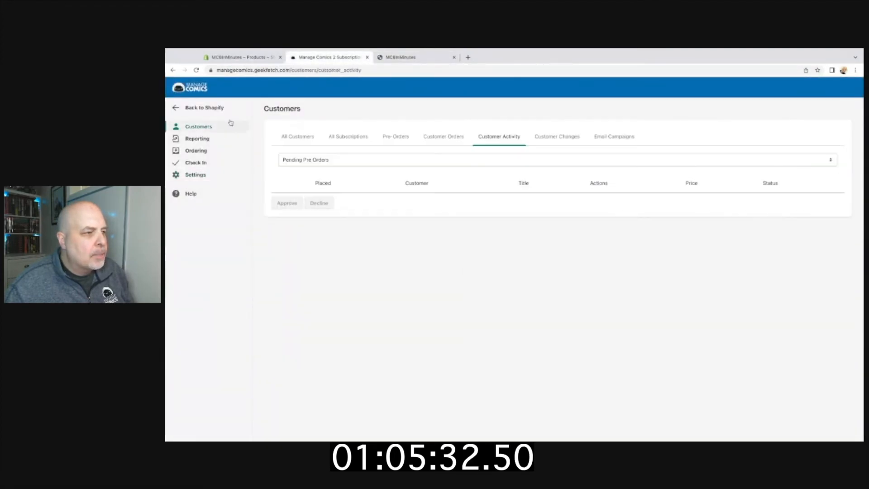
Add a Shopify customer with first name Br, last name Garside and email brian, save, and return to Manage Comics
left_click(241, 57)
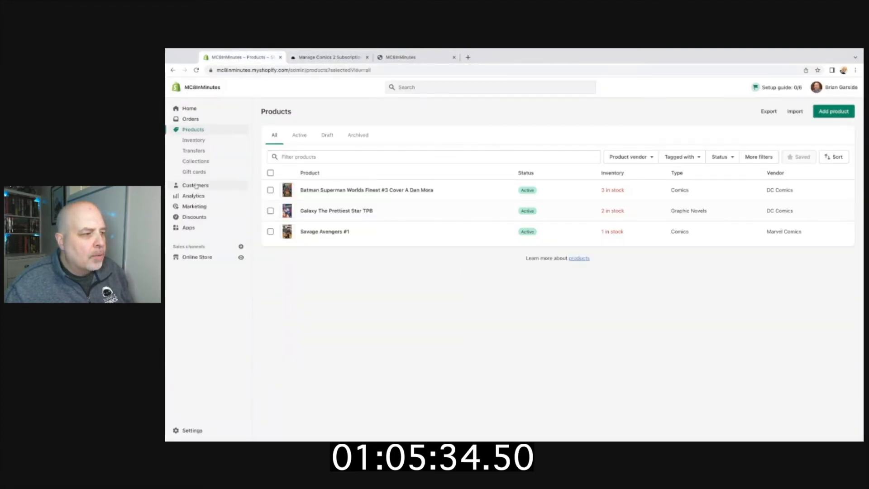
left_click(195, 185)
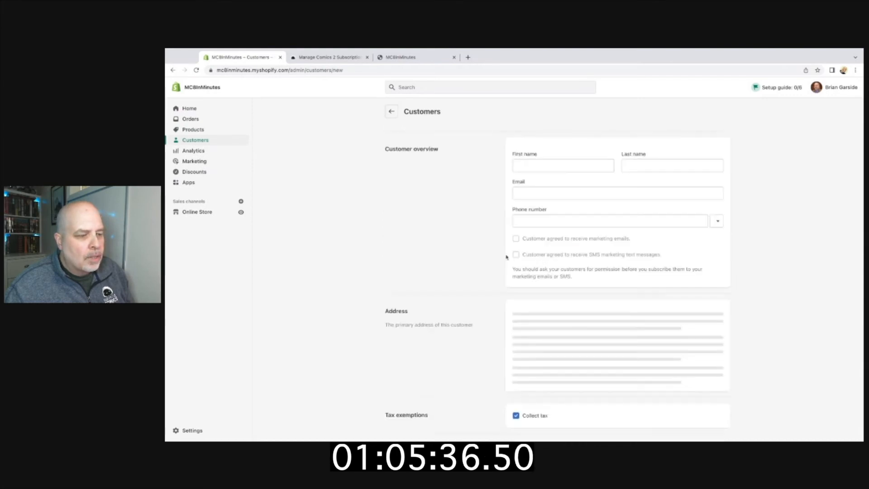
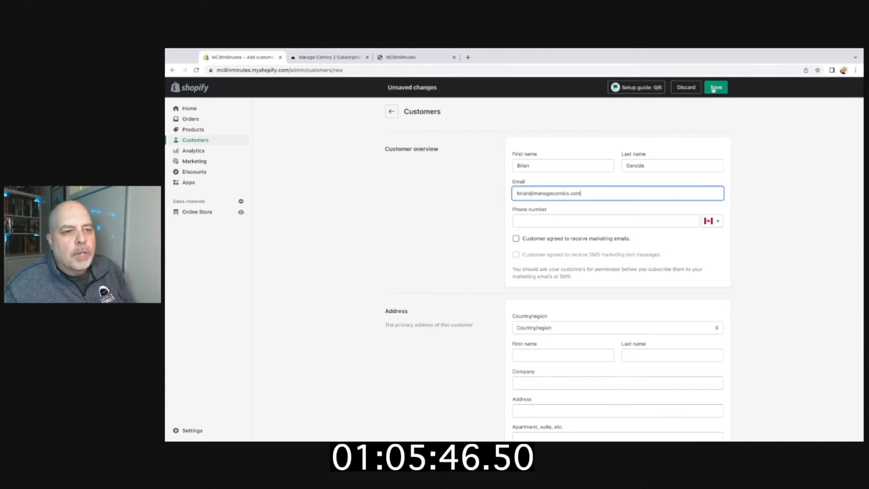
left_click(715, 87)
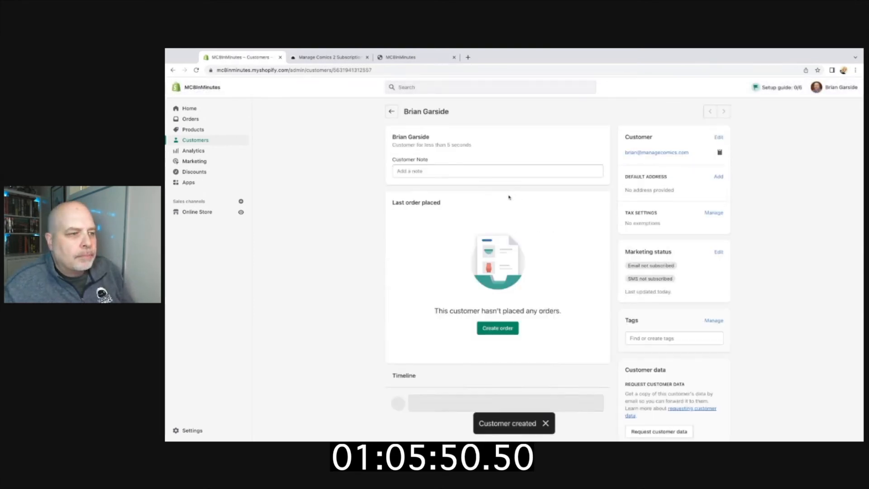
left_click(328, 57)
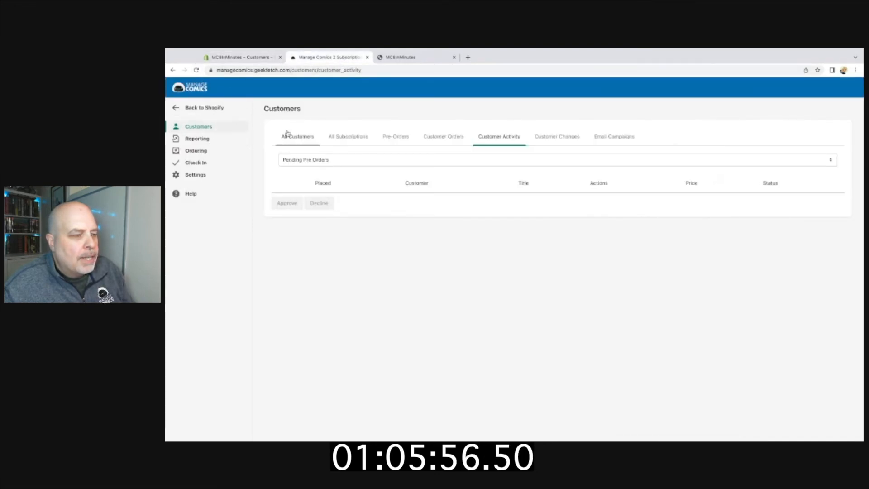
From All Customers, start a new subscription and pick the customer found by searching Brian
left_click(297, 137)
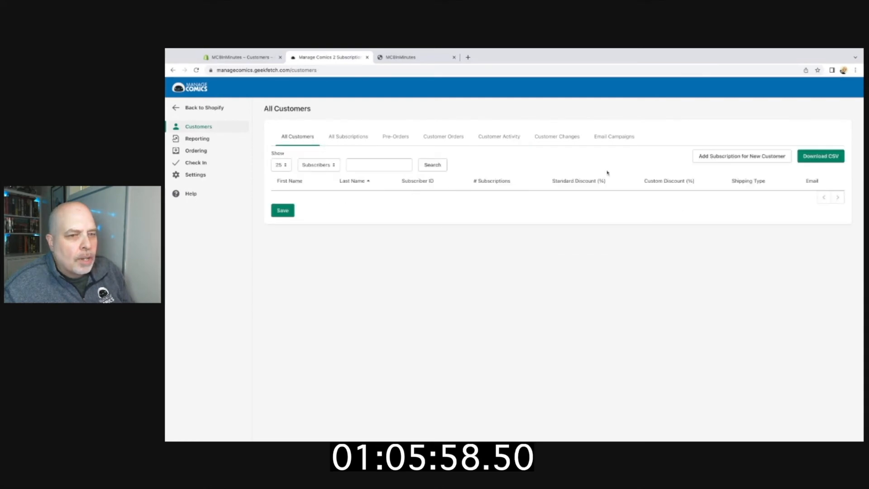
left_click(740, 156)
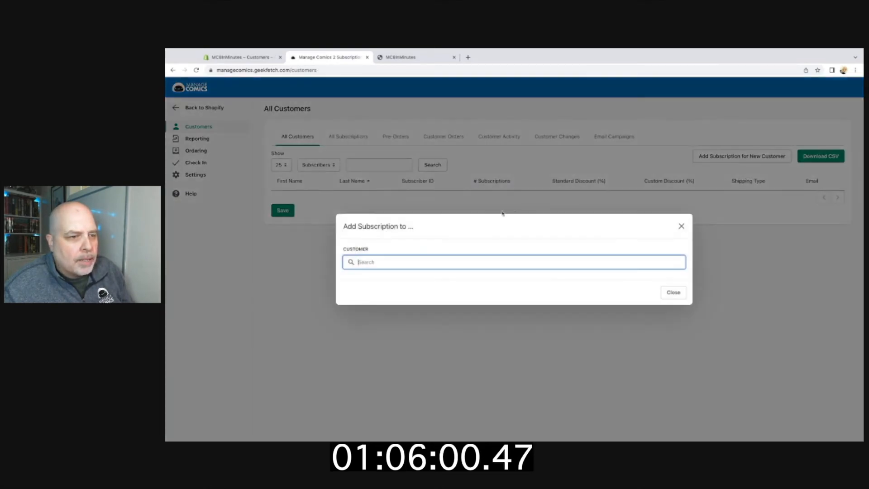
left_click(513, 262)
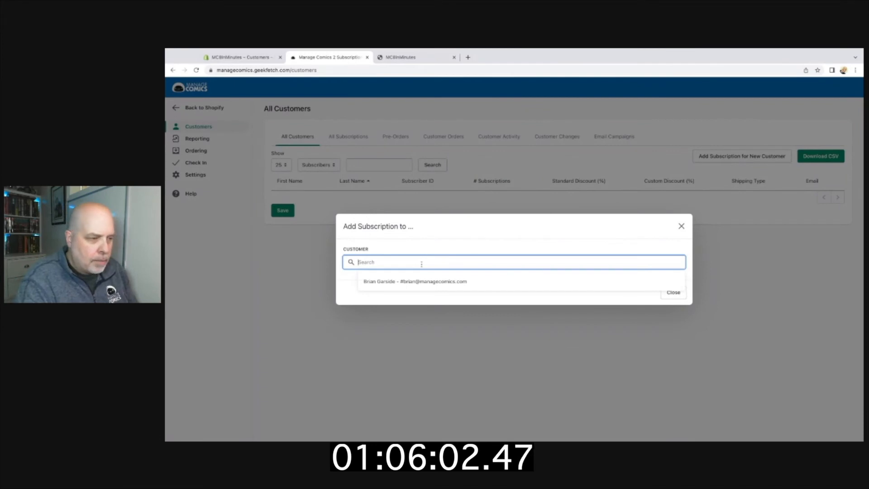
type("Brian")
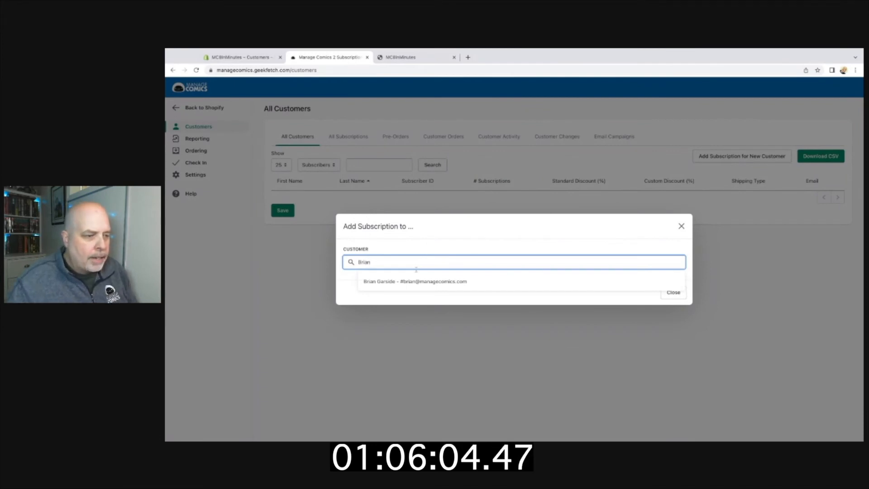
left_click(414, 280)
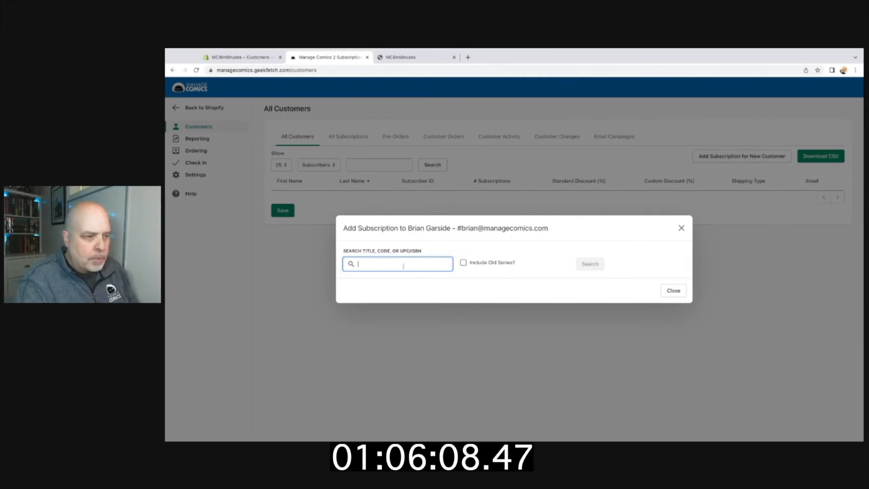
Search Nightw, subscribe the customer to the Nightwing issue, and close the dialog
type("Nightwing")
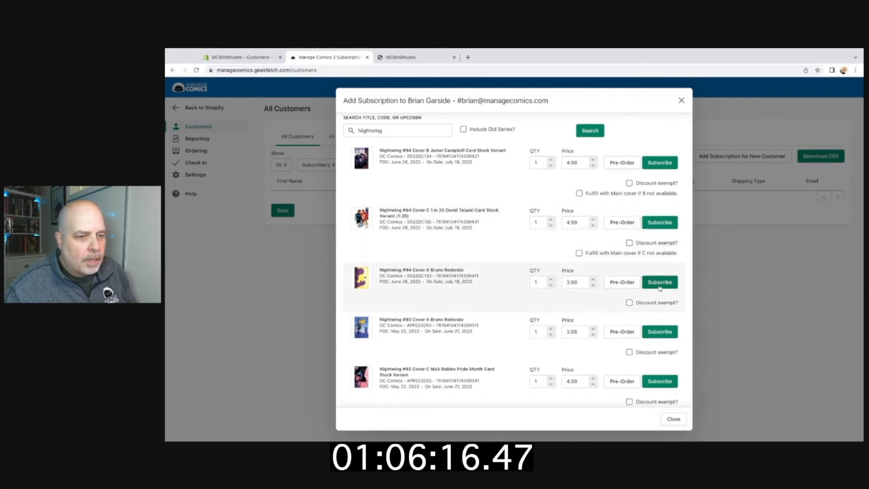
left_click(660, 282)
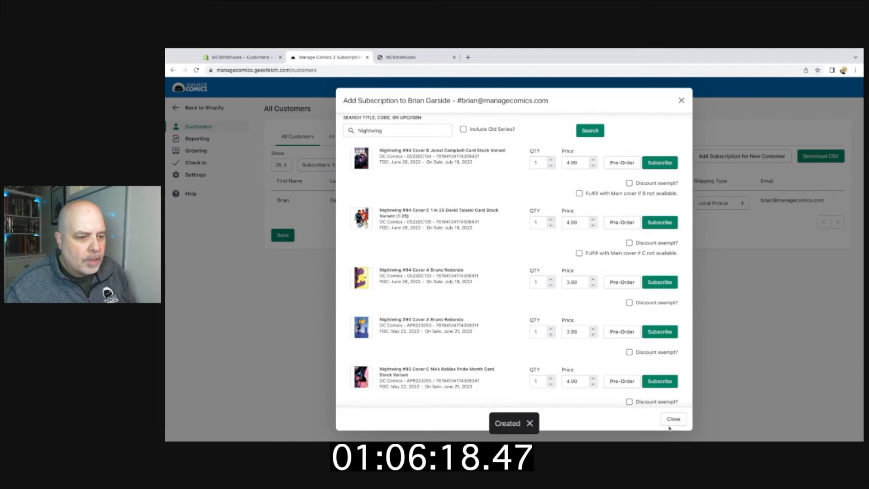
left_click(673, 419)
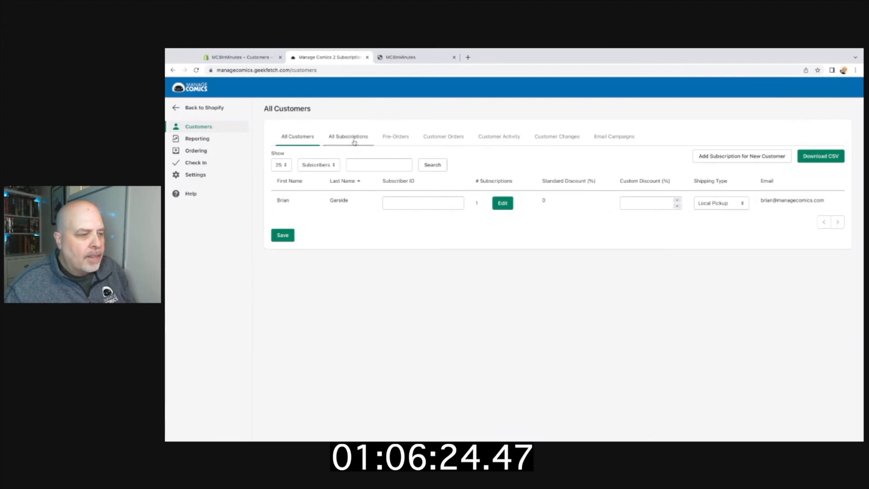
Show All Subscriptions and view the Nightwing #85 subscriber list with the test customer's cover A
left_click(348, 136)
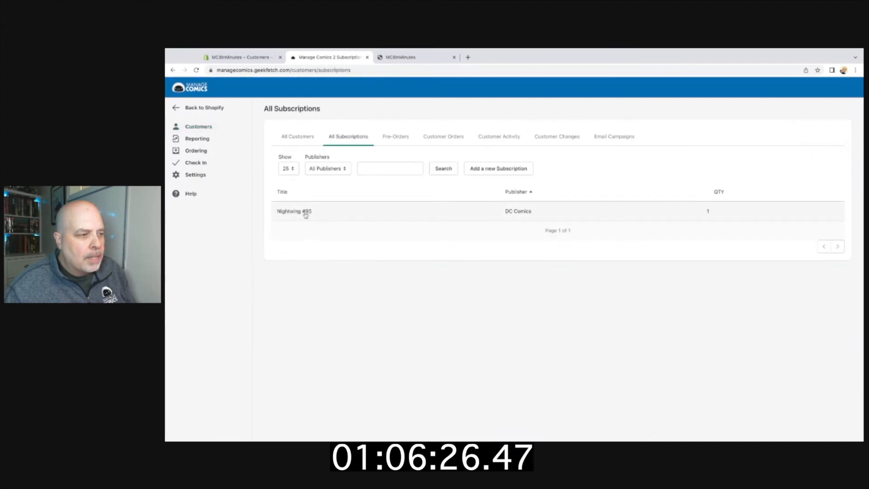
left_click(293, 210)
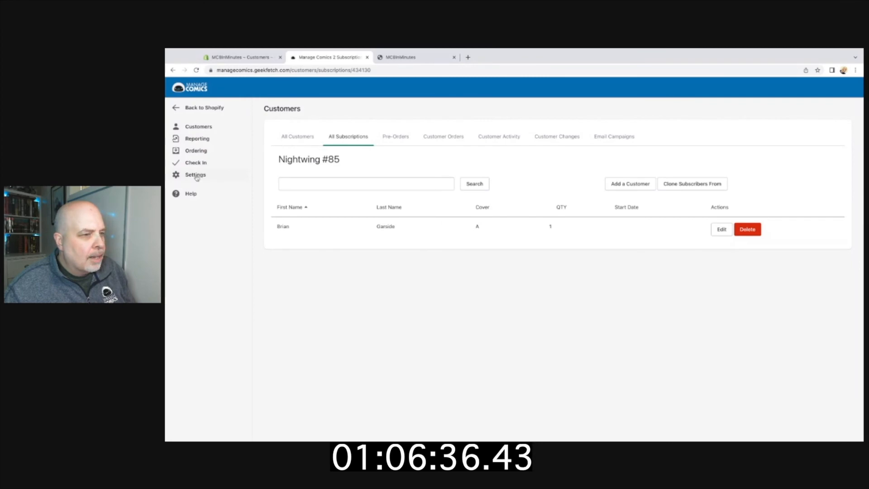
mouse_move(557, 136)
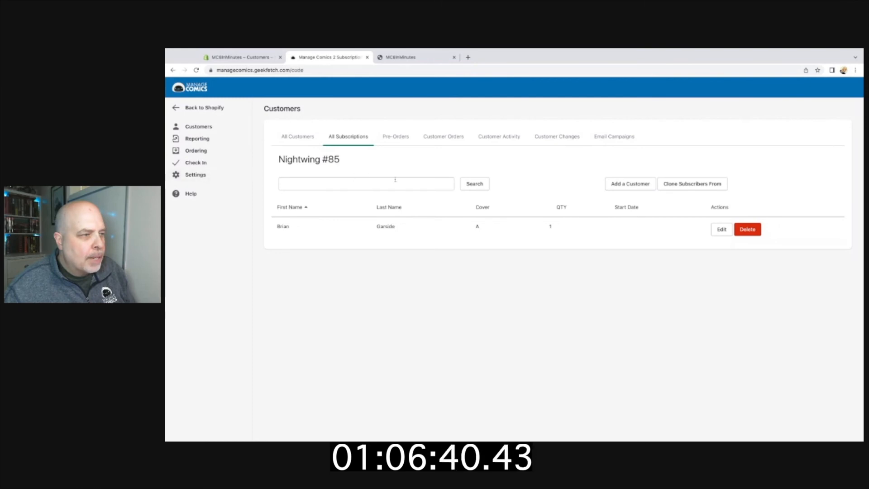
Set the email logo to the 8-minute-install.png CDN URL and the background colour to #000000, and save
left_click(196, 174)
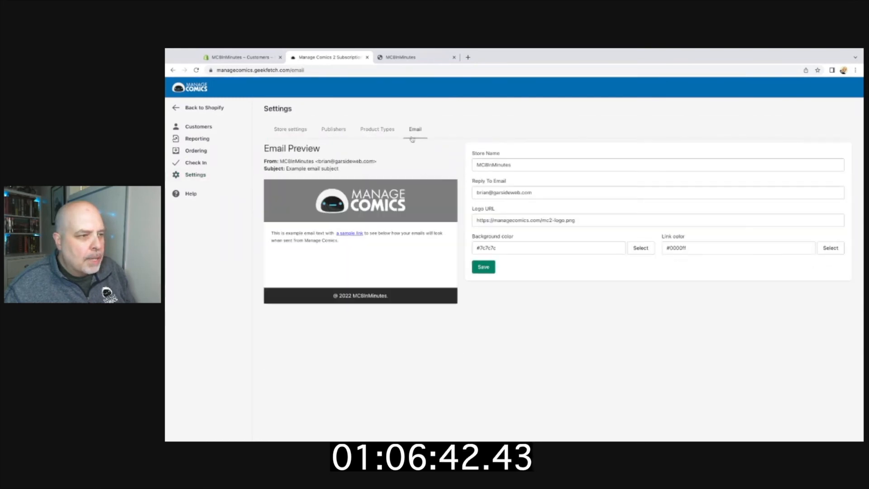
mouse_move(537, 180)
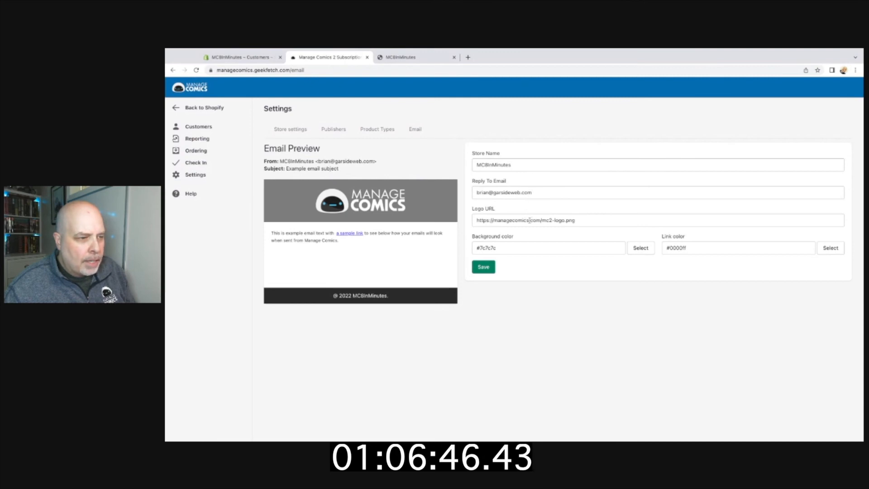
left_click(415, 57)
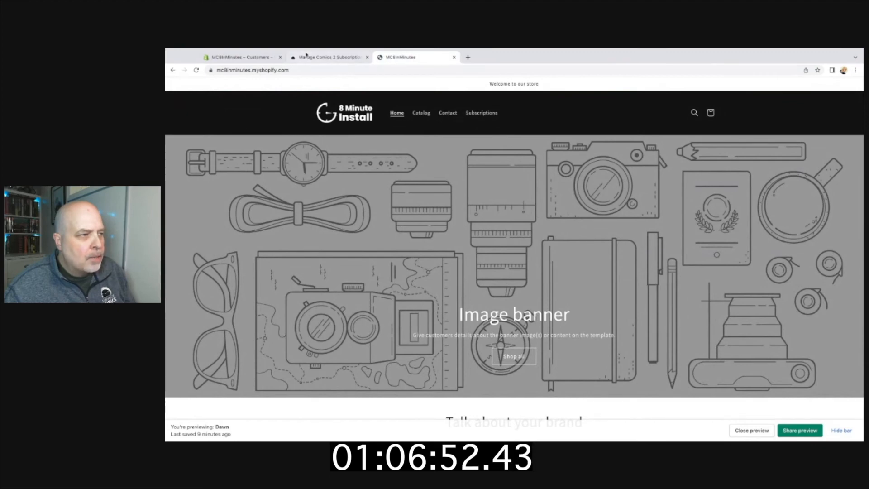
left_click(241, 57)
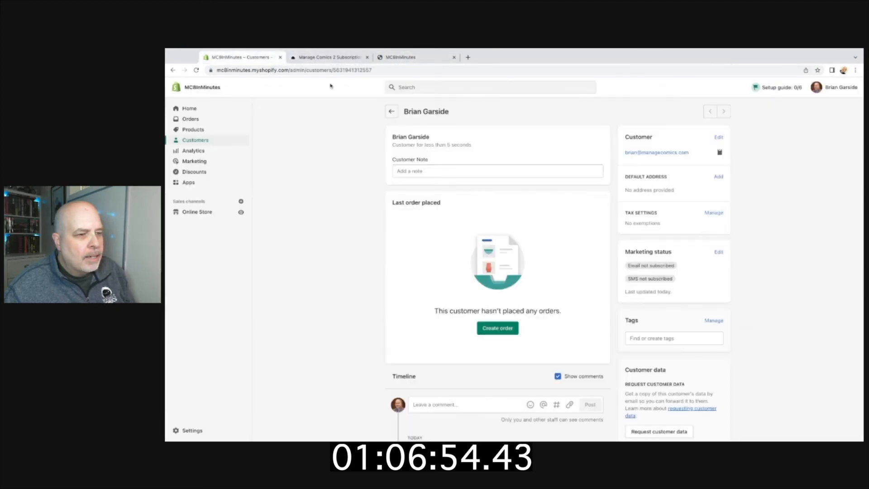
left_click(327, 57)
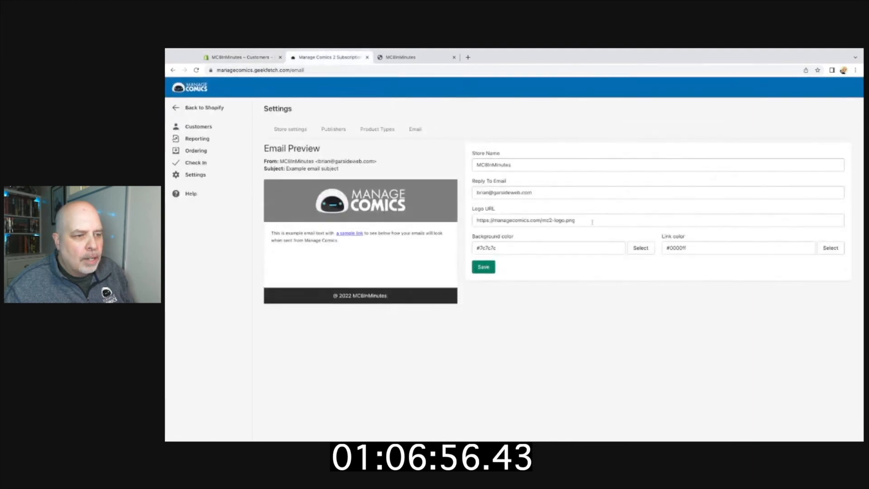
type("https://cdn.shopify.com/s/files/1/0582/8211/5117/files/8-minute-install.png?v=1652899005&width=340")
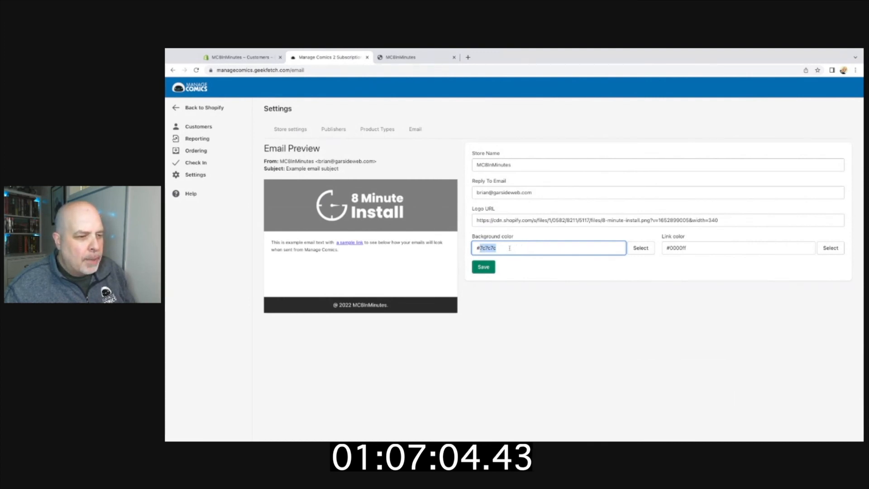
left_click(640, 248)
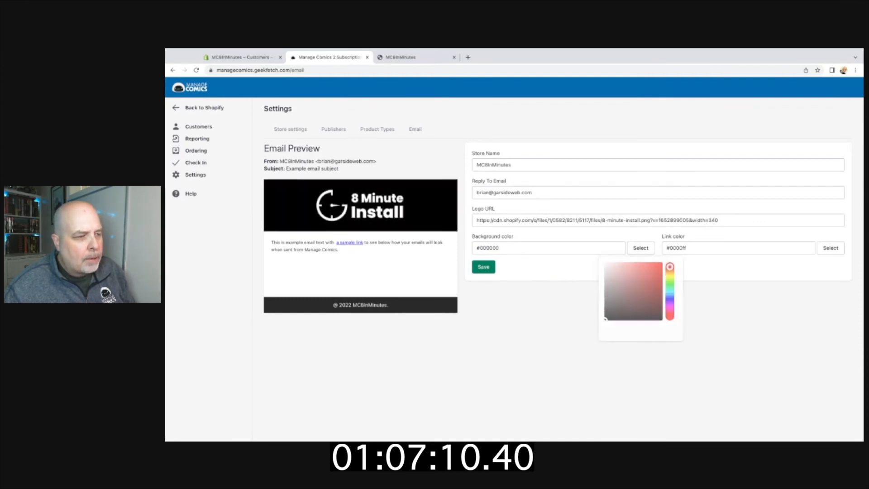
left_click(483, 266)
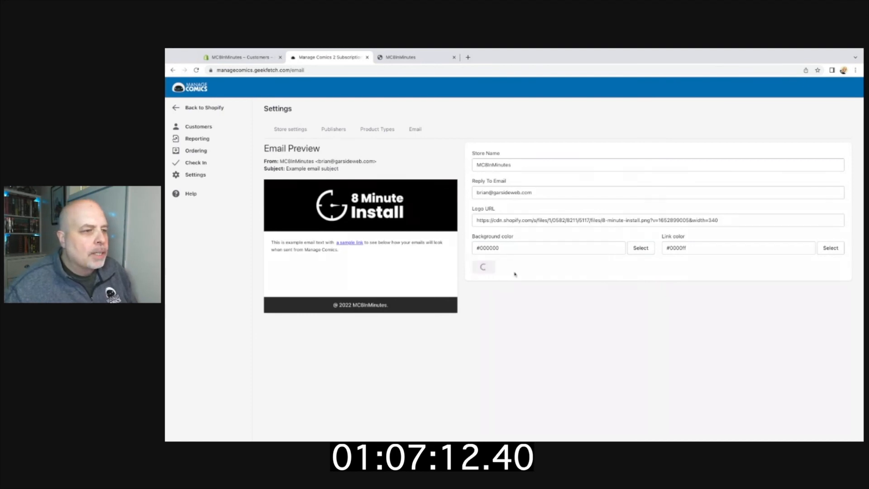
Change the email store name to 'MC 8 In Minutes' and save it
left_click(483, 266)
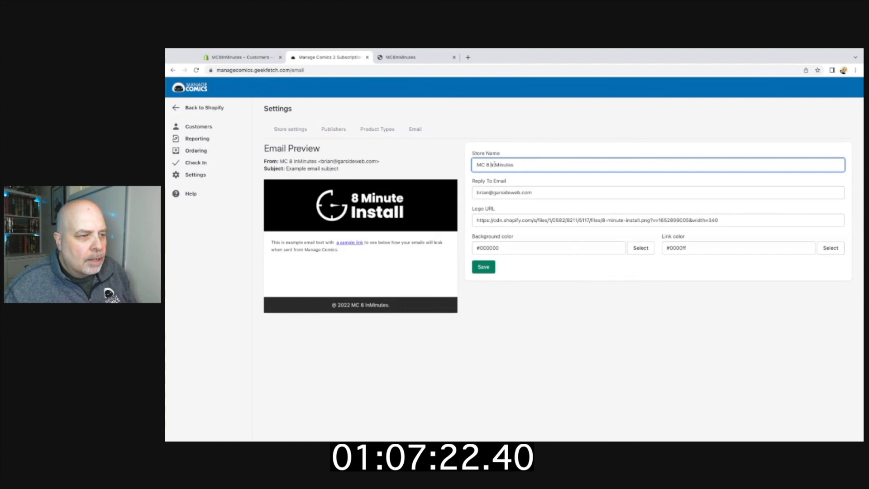
left_click(483, 266)
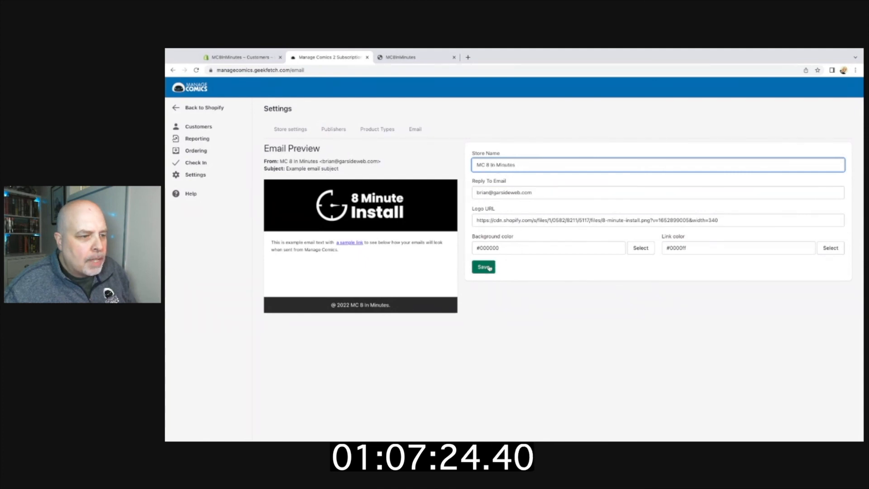
left_click(482, 266)
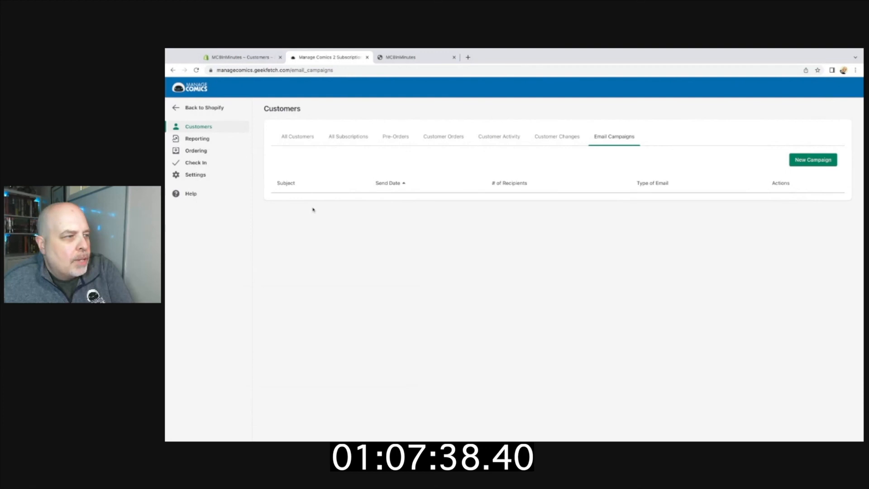
View the storefront Subscriptions page showing the sign-in prompt, then go to the admin's store Settings
left_click(241, 57)
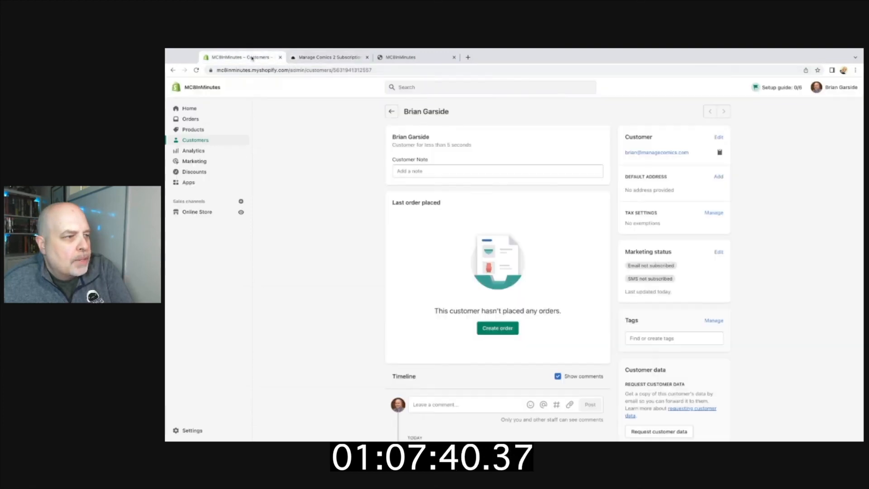
left_click(416, 57)
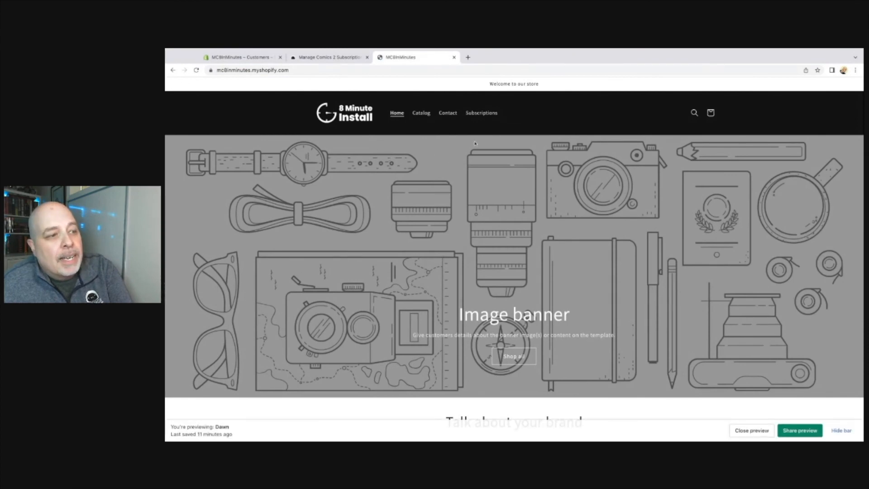
left_click(481, 112)
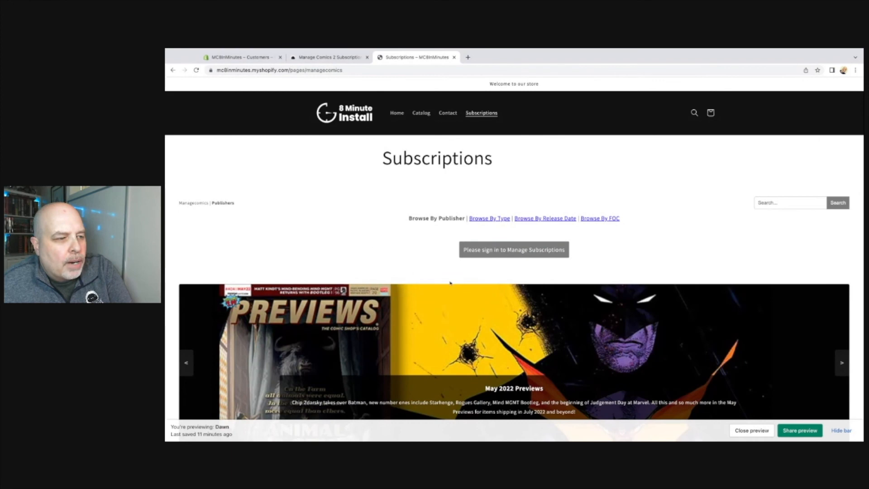
mouse_move(558, 215)
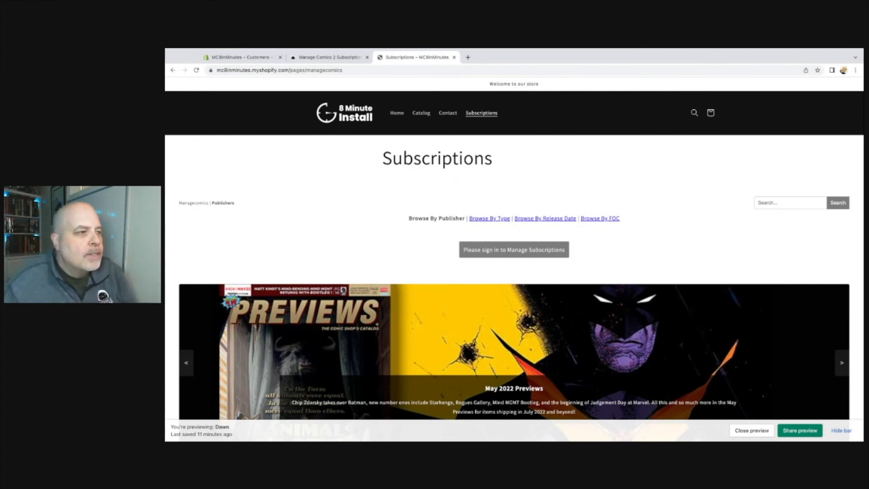
left_click(241, 57)
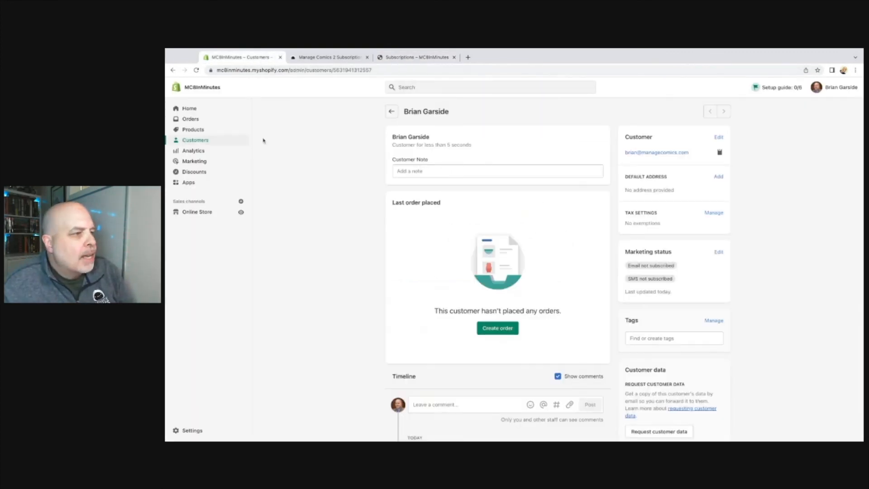
left_click(191, 430)
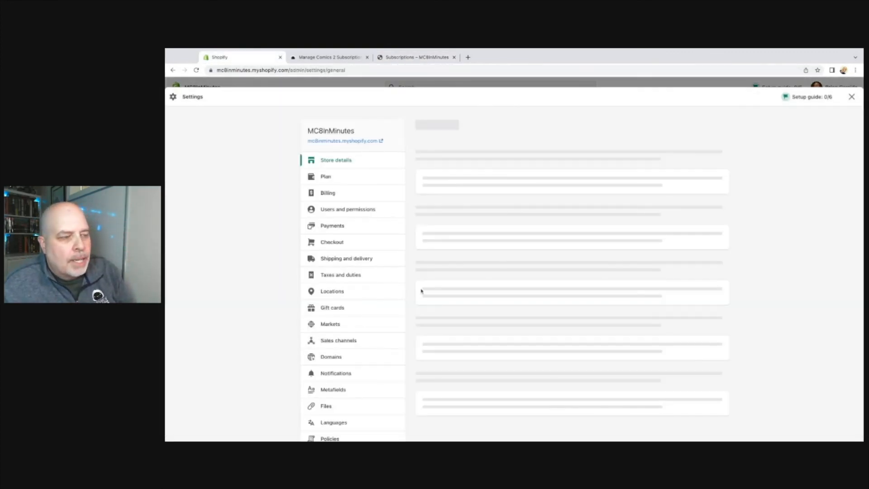
In Checkout settings choose 'Accounts are required', save, and close Settings
left_click(332, 242)
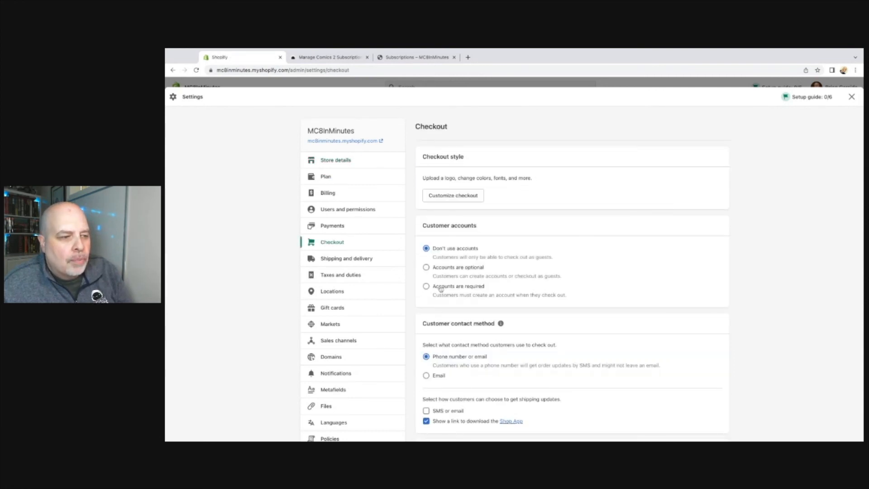
left_click(426, 285)
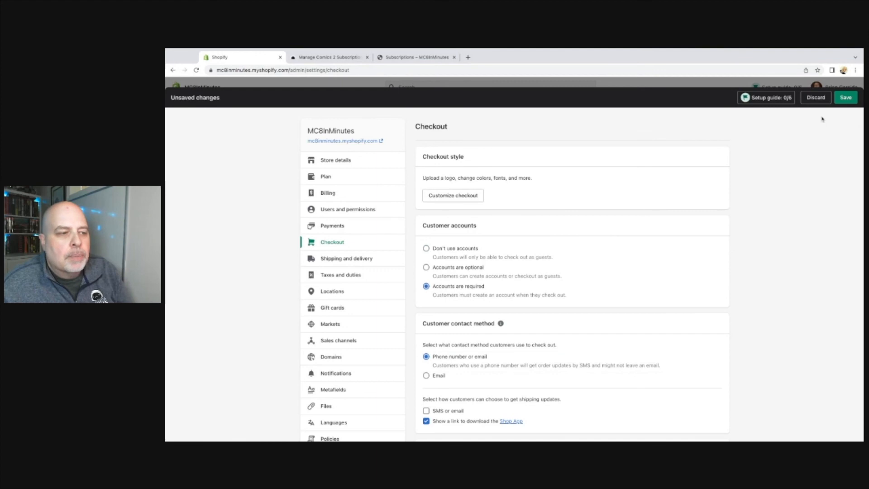
mouse_move(840, 203)
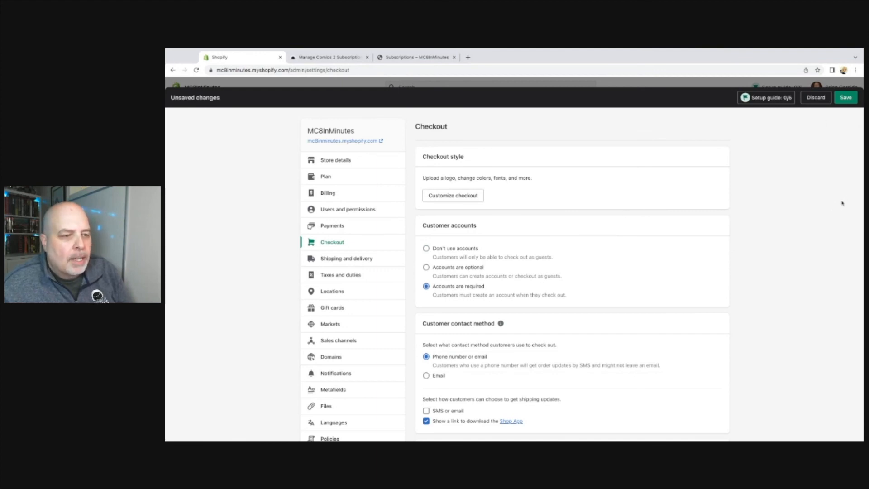
mouse_move(766, 254)
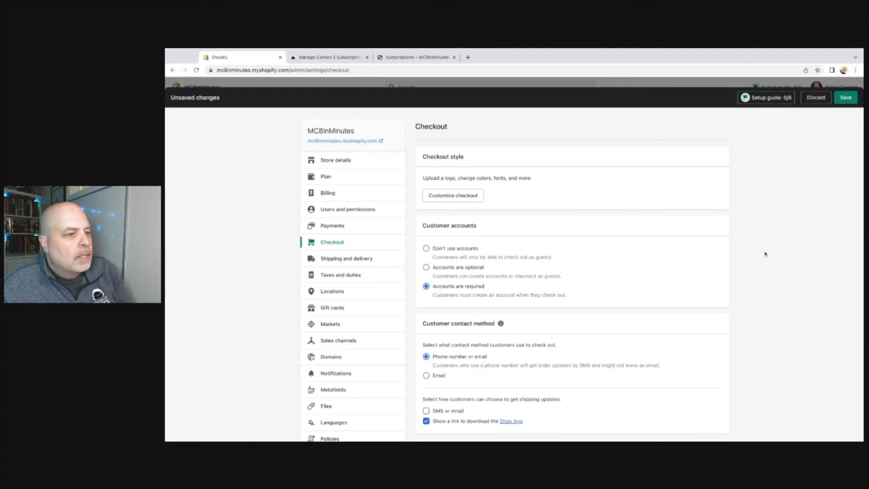
left_click(845, 97)
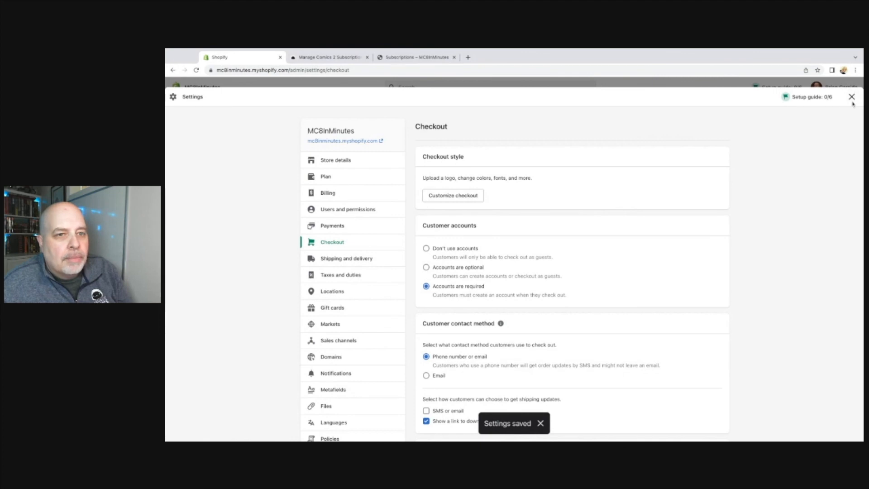
left_click(851, 97)
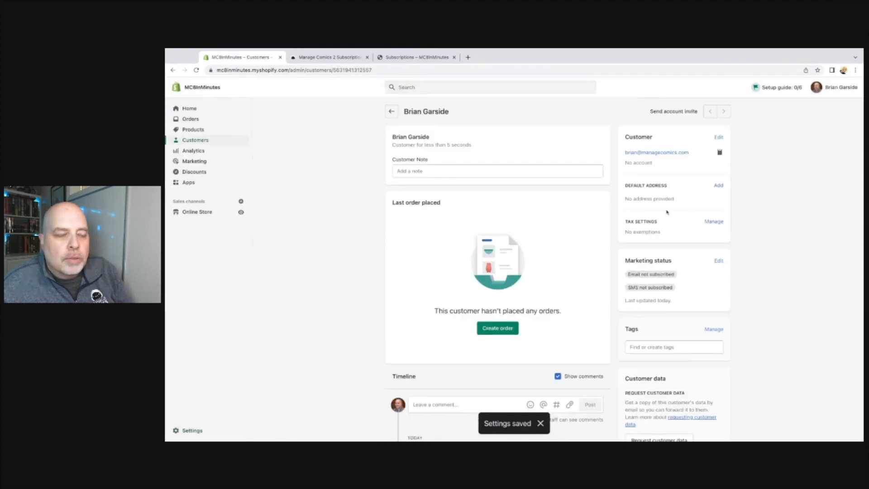